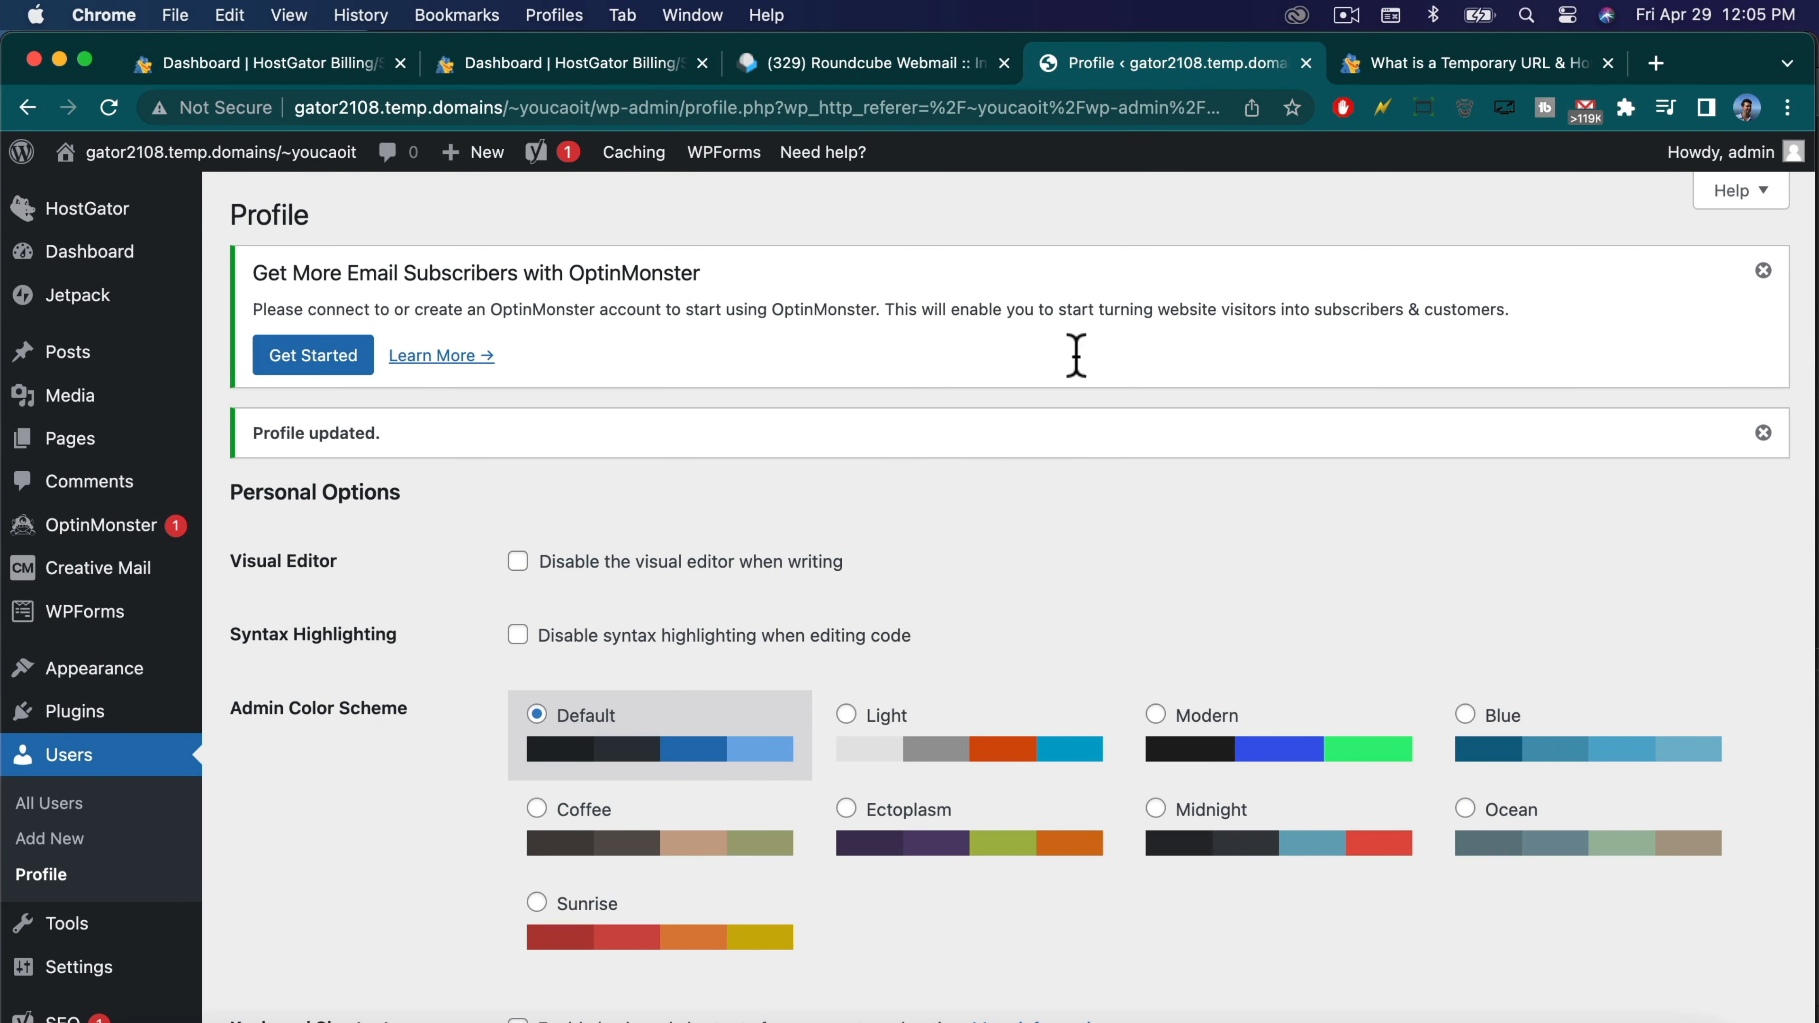
mouse_move(295, 99)
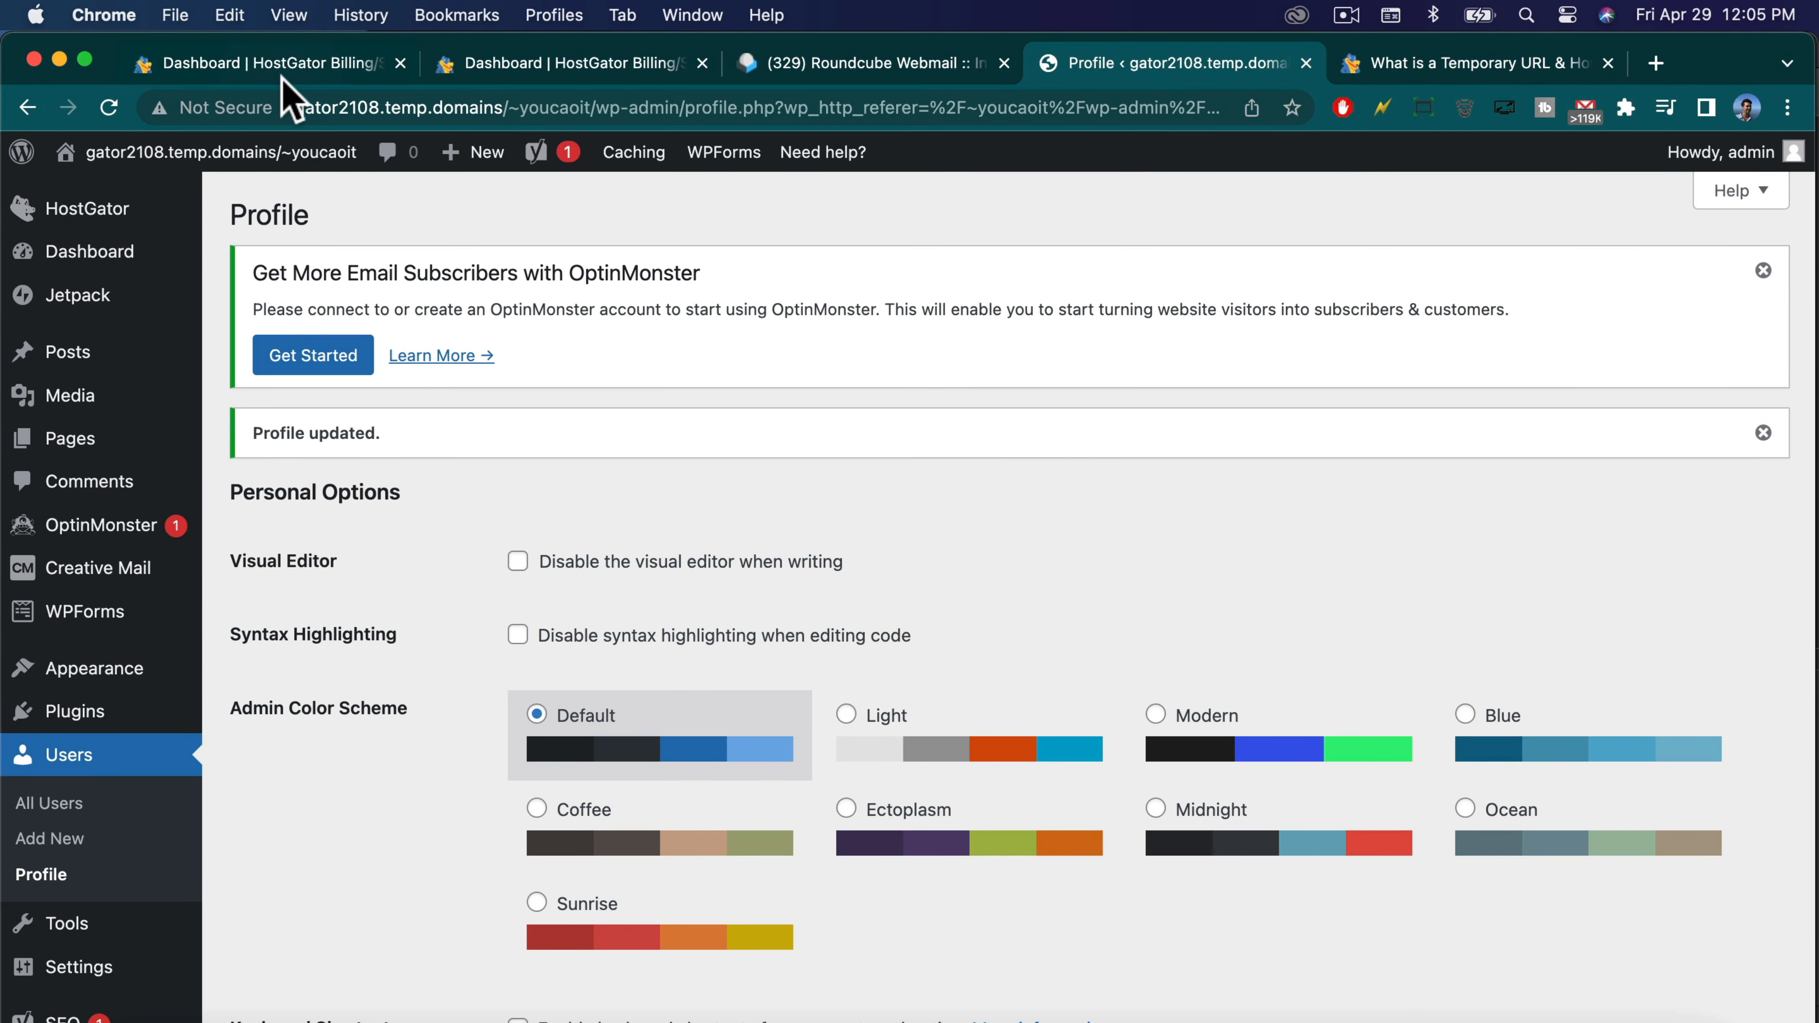
mouse_move(262, 63)
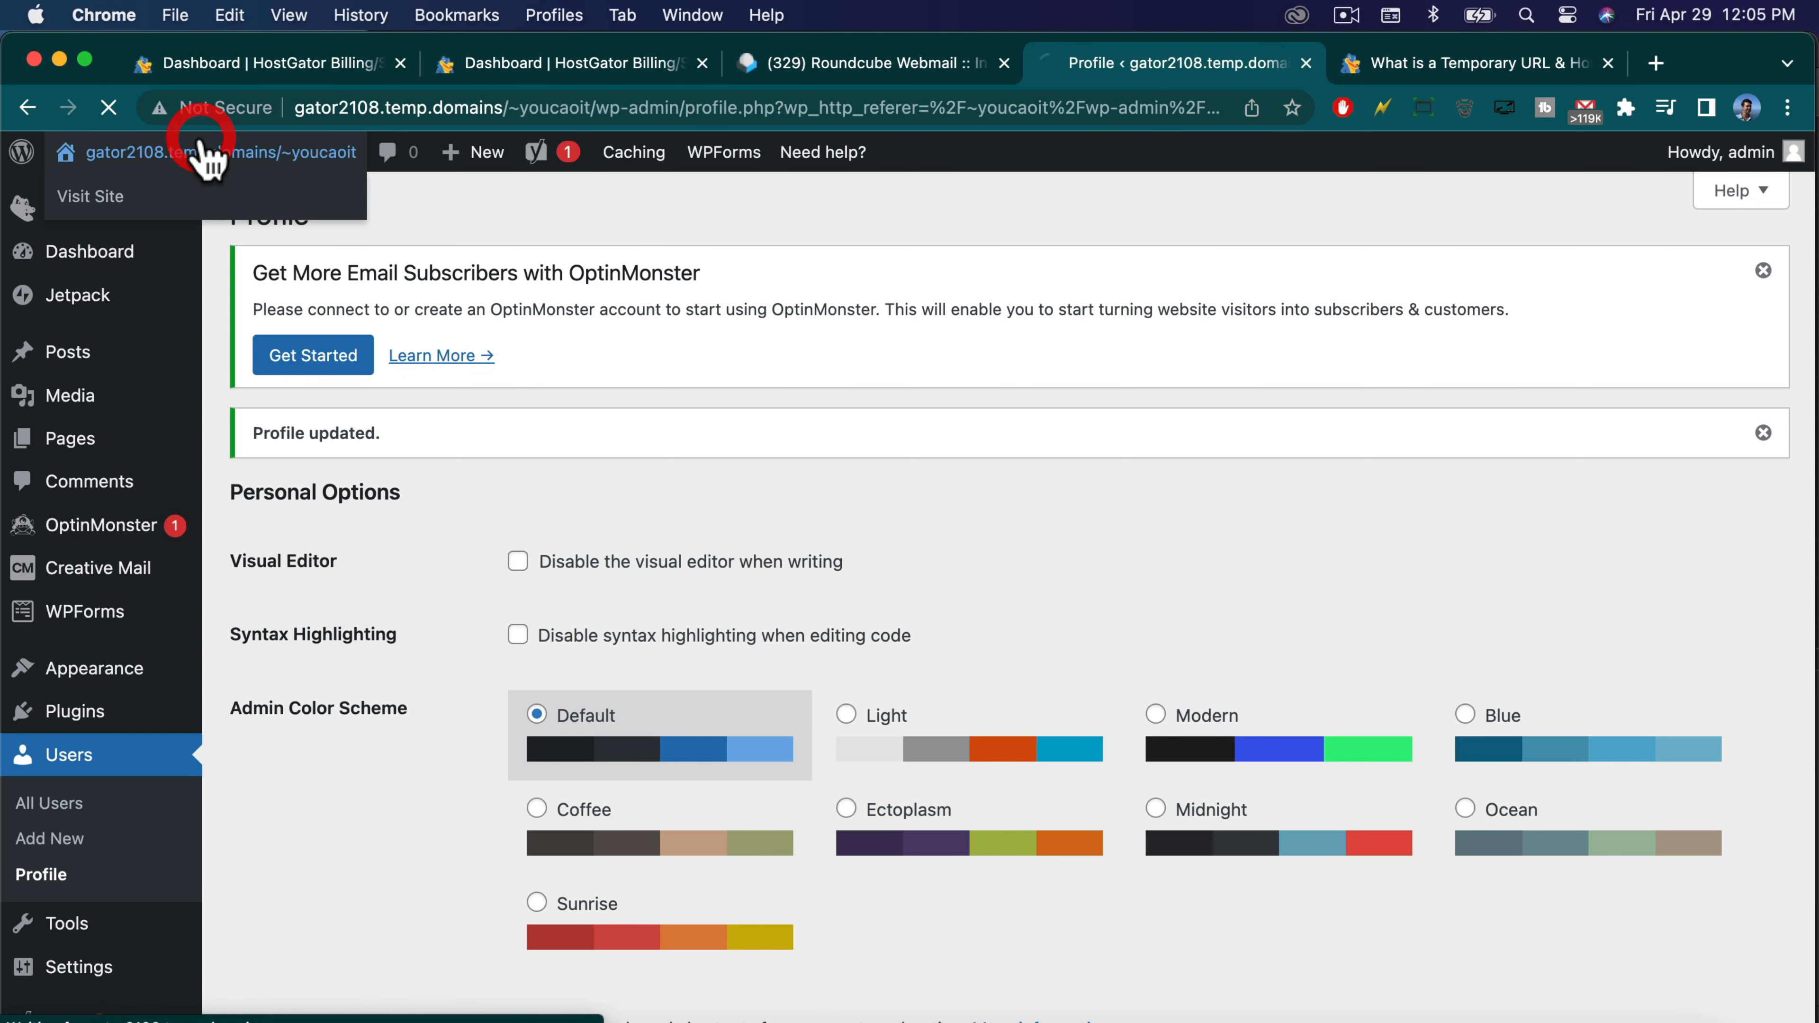
Visit the public site at its temporary gator2108.temp.domains address from the admin bar.
click(91, 196)
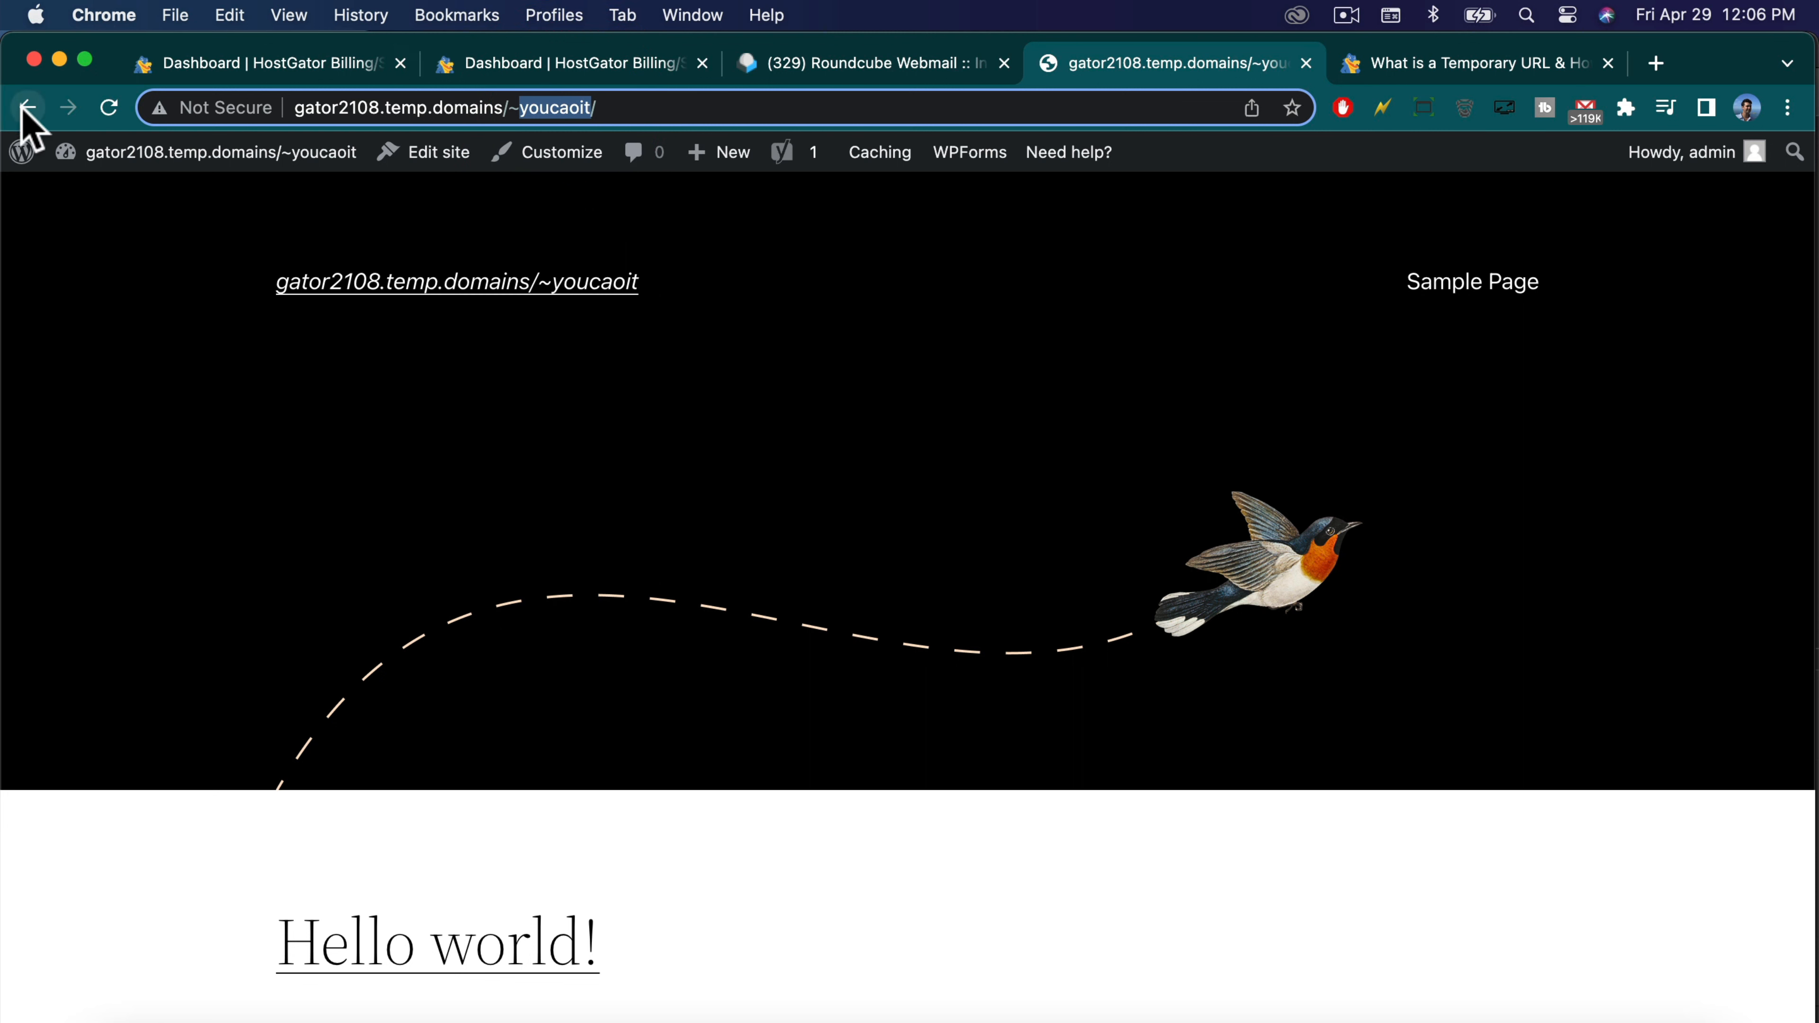
mouse_move(290, 63)
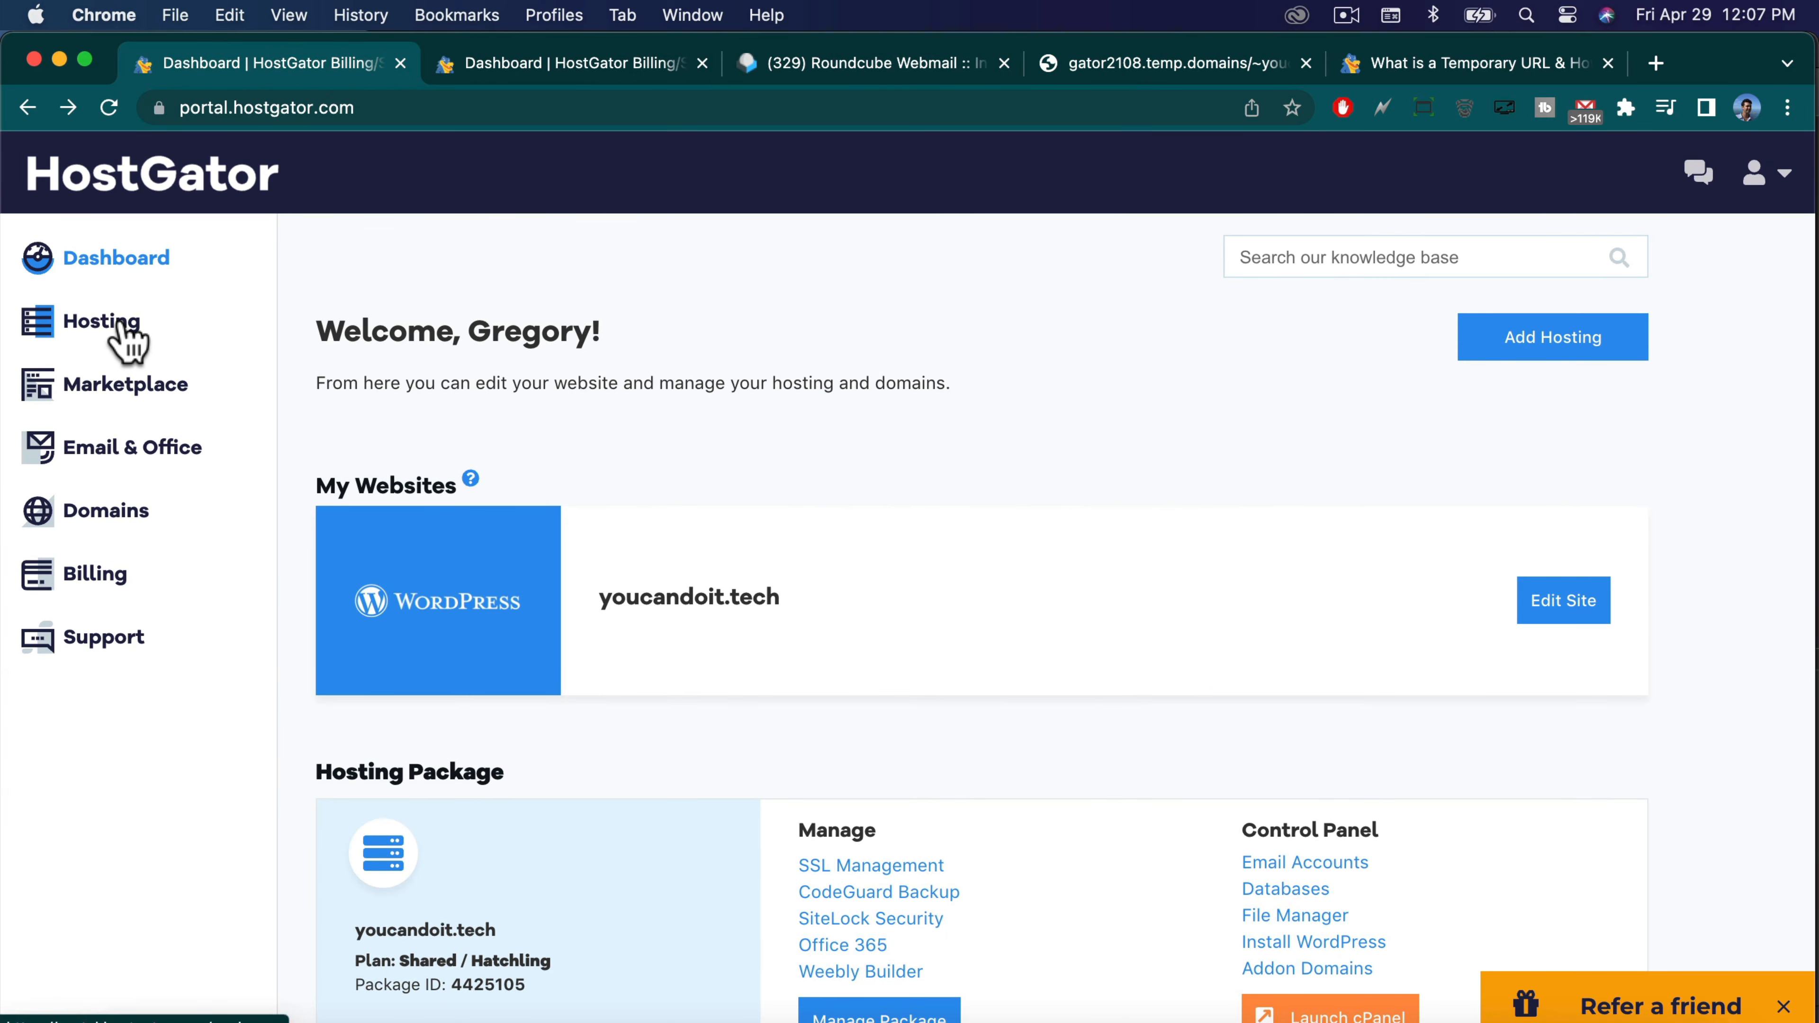
Manage the youcandoit.tech hosting package from the Hosting list.
click(104, 321)
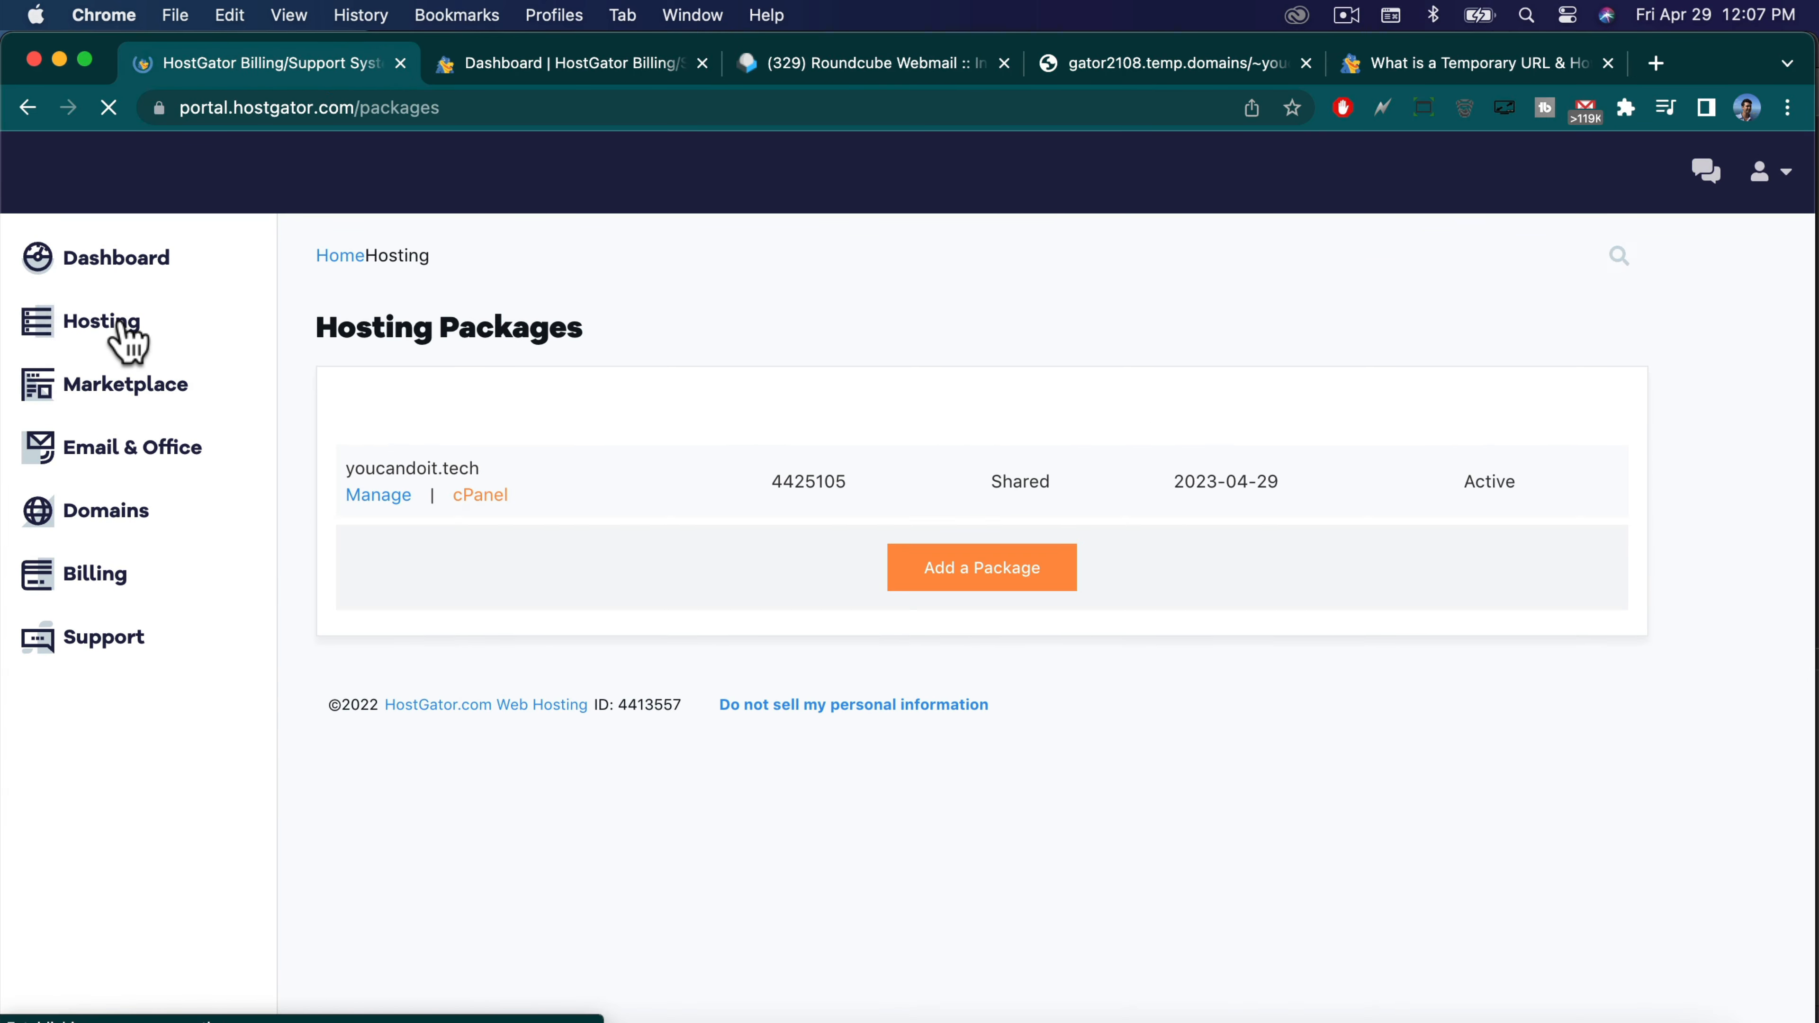
click(104, 321)
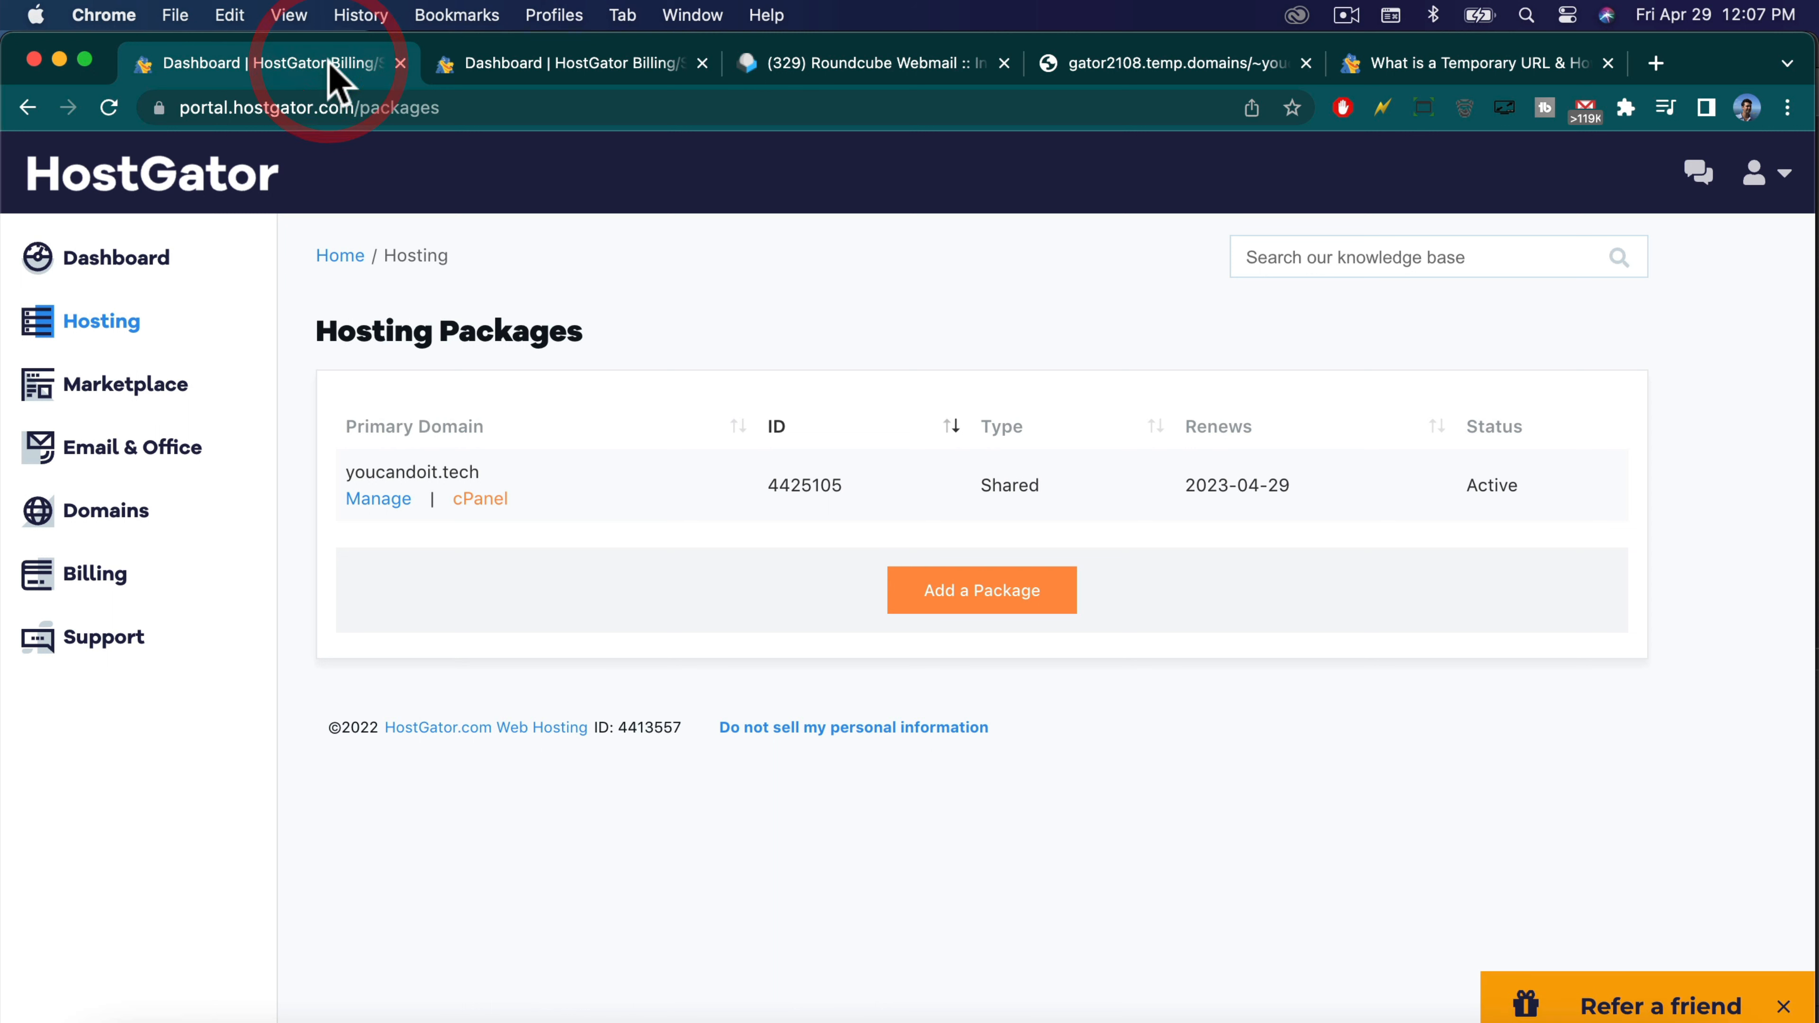
mouse_move(377, 517)
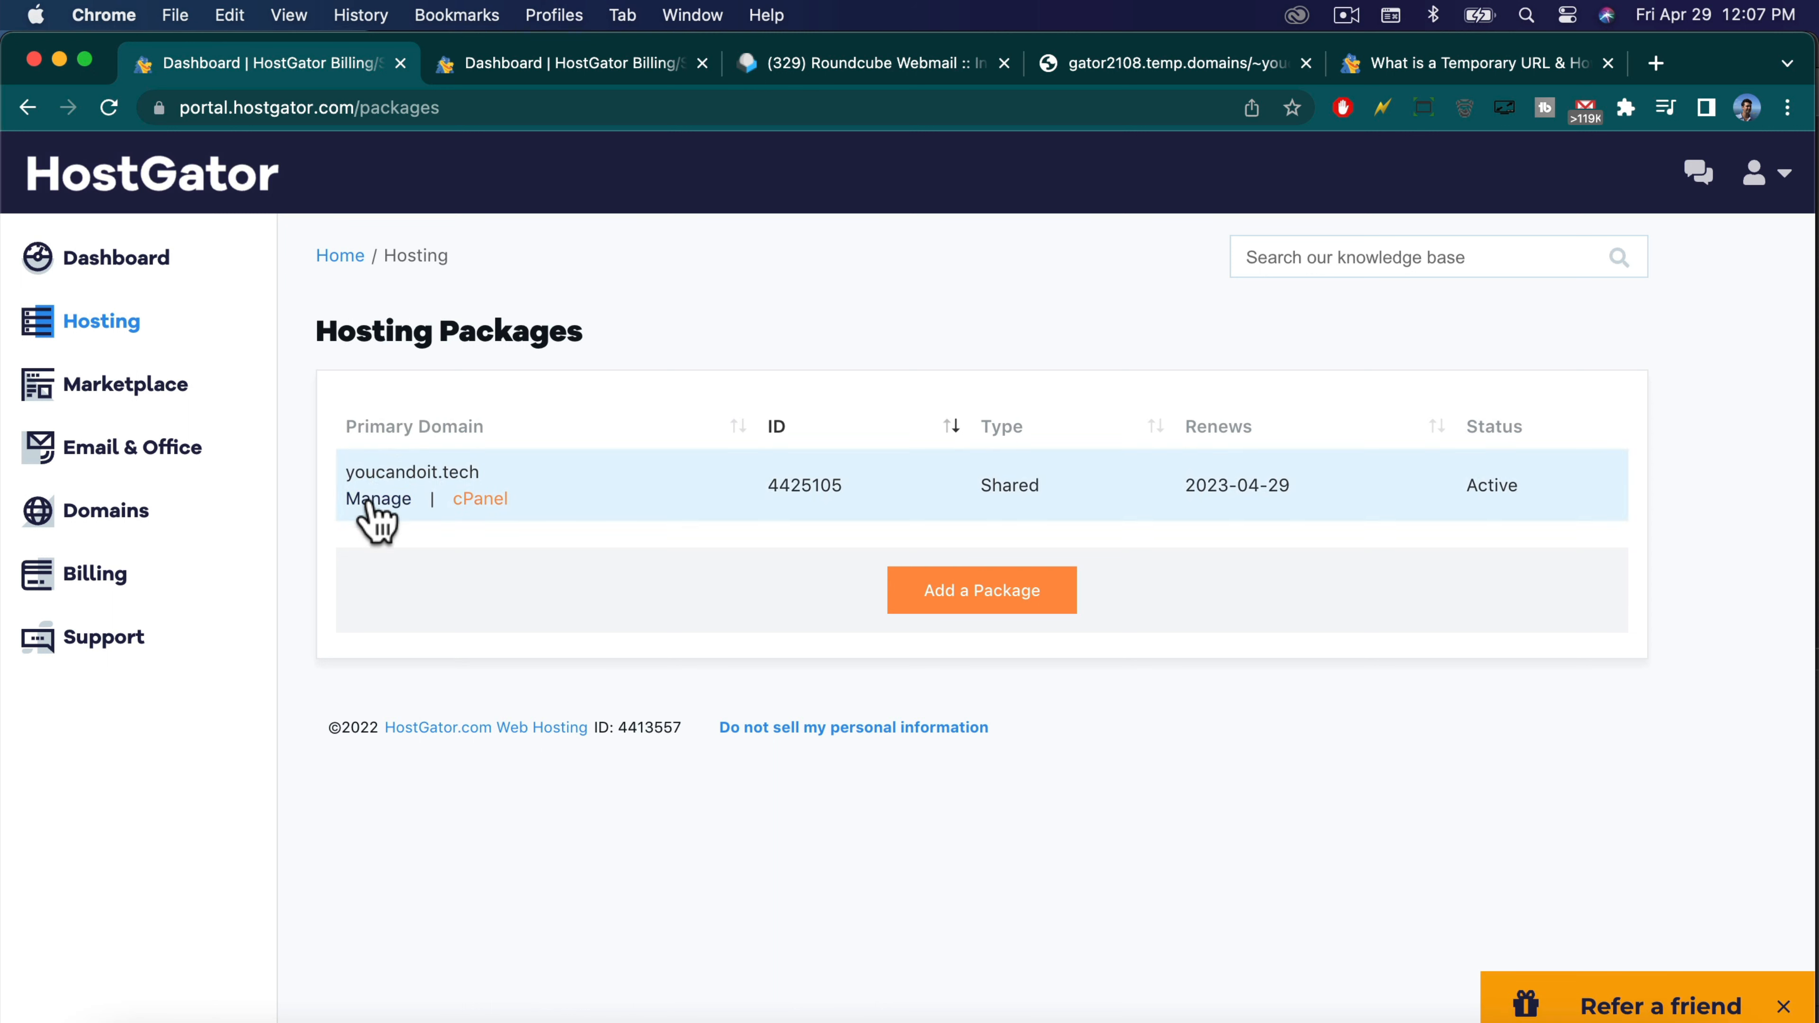
click(378, 500)
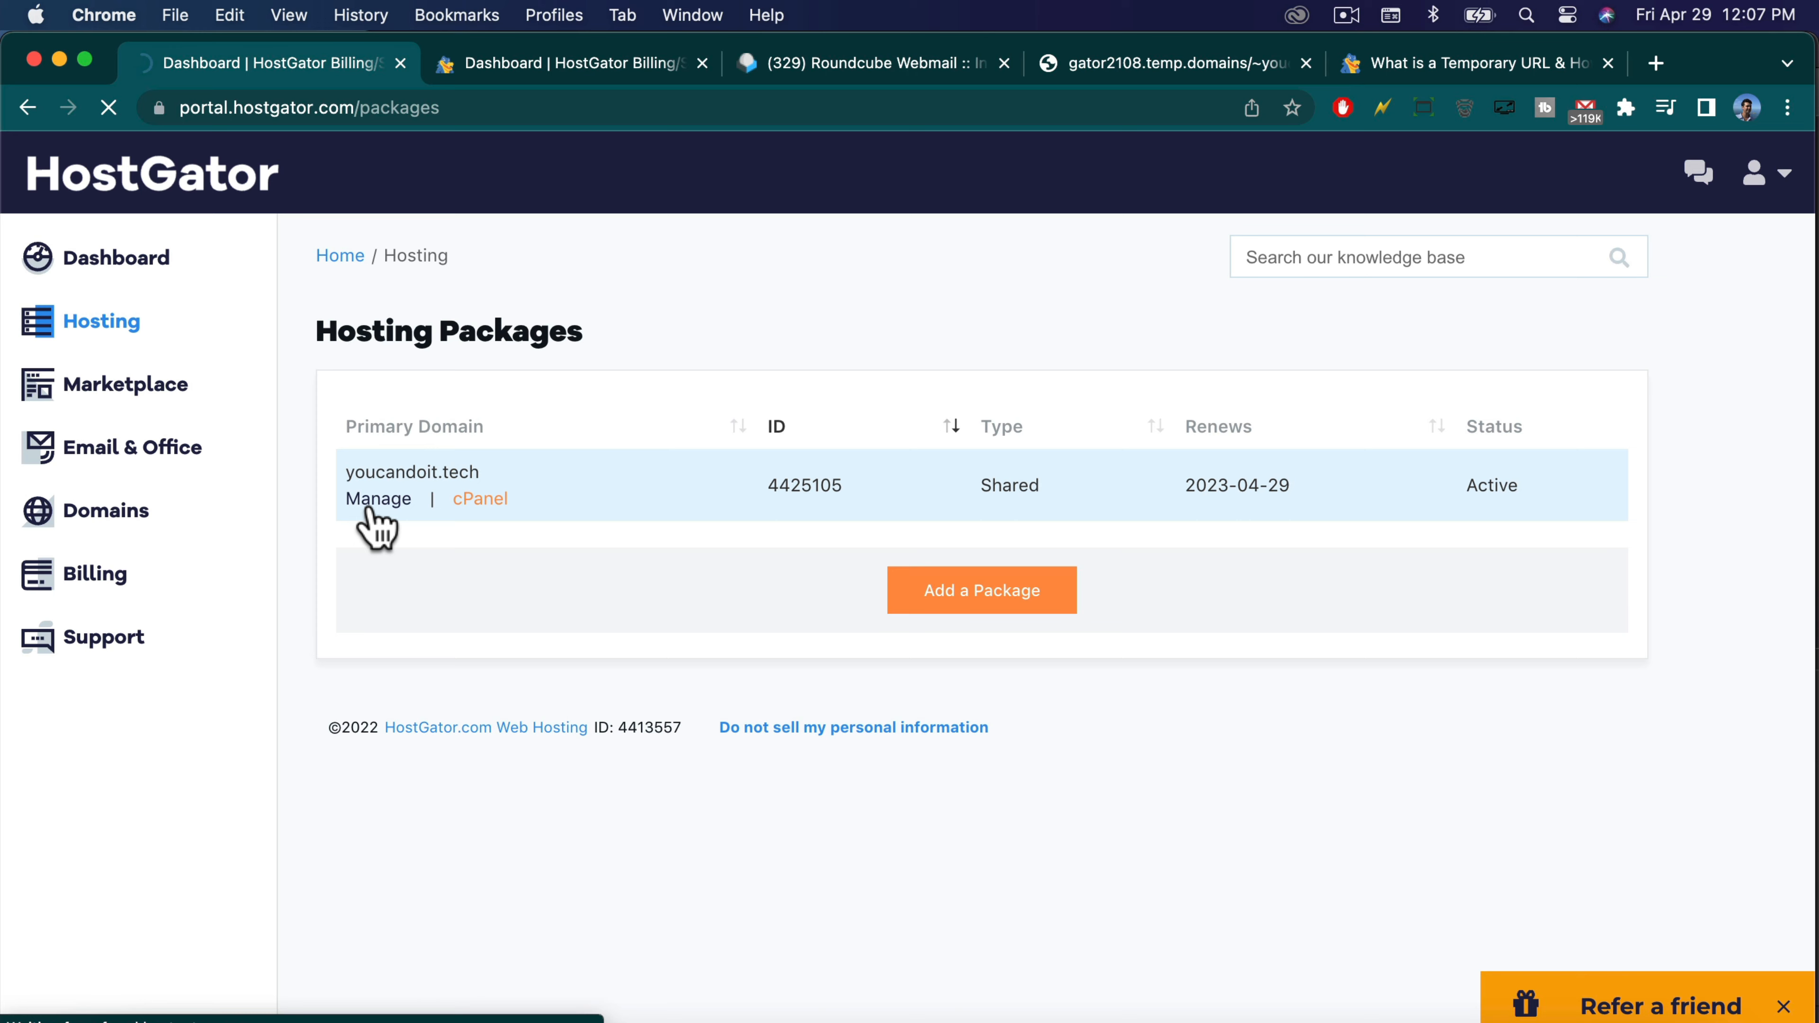
click(377, 499)
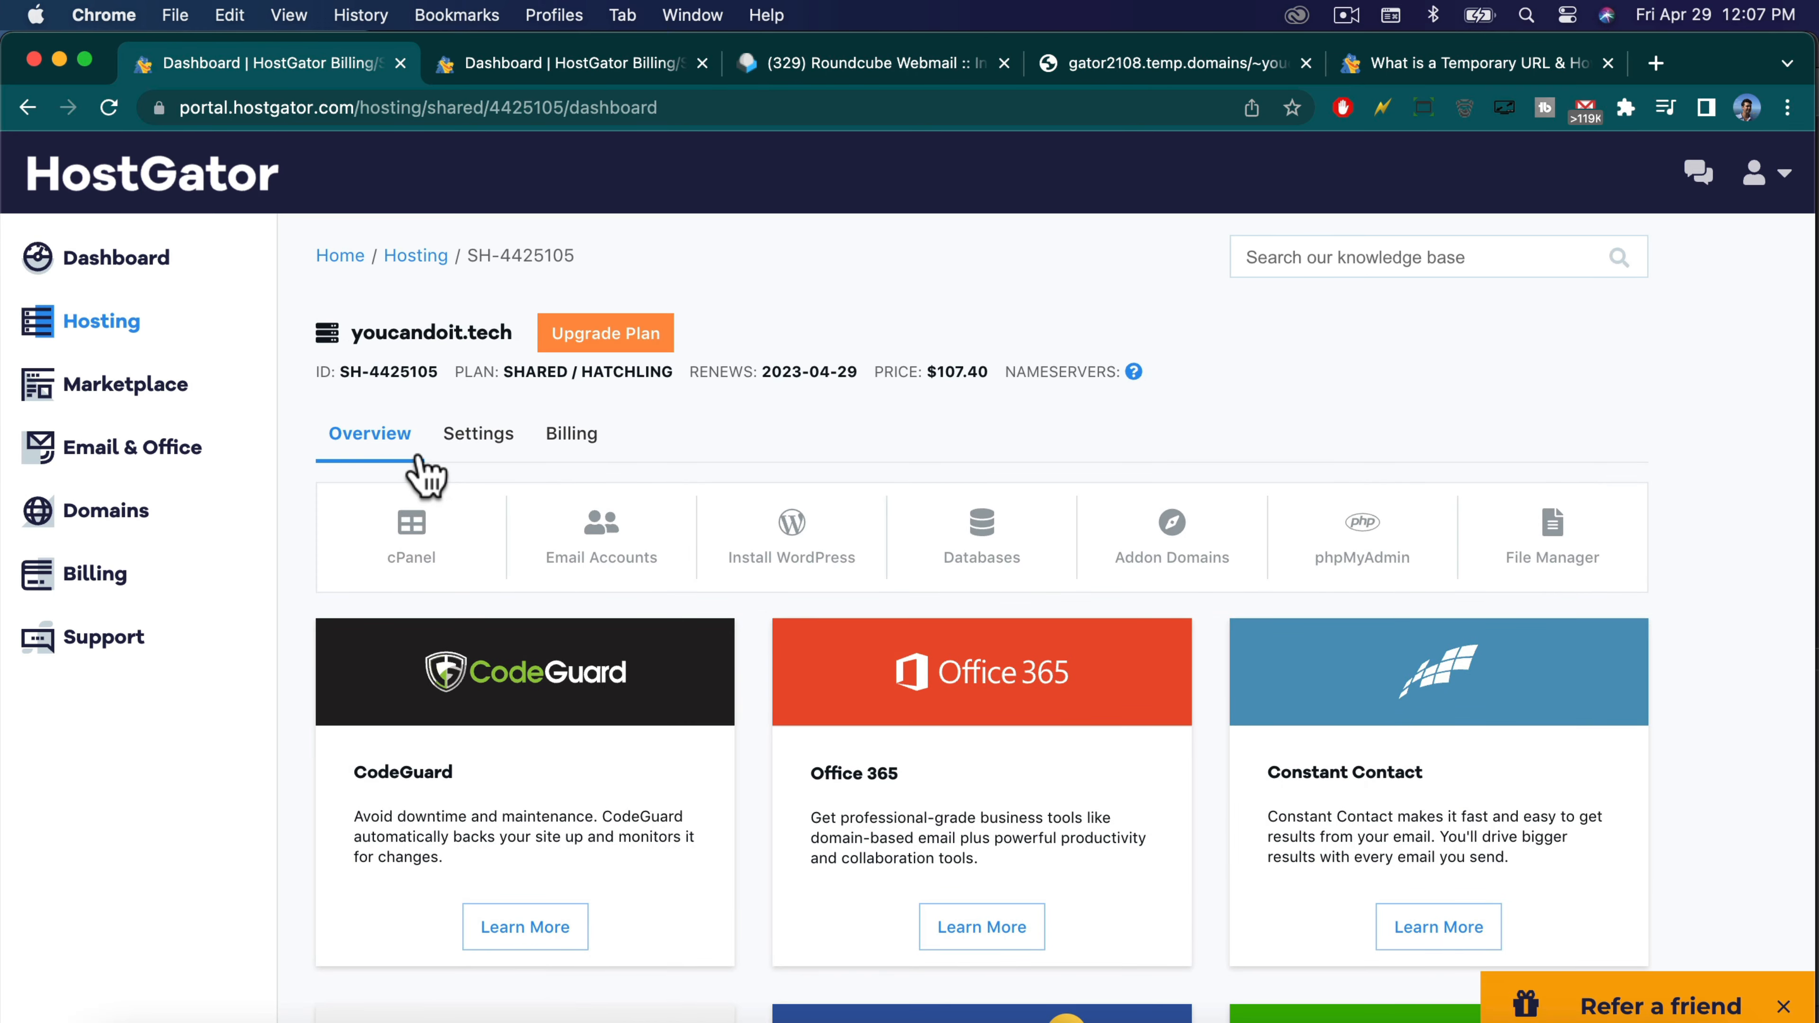
View the package's Settings and request a primary domain change.
click(475, 433)
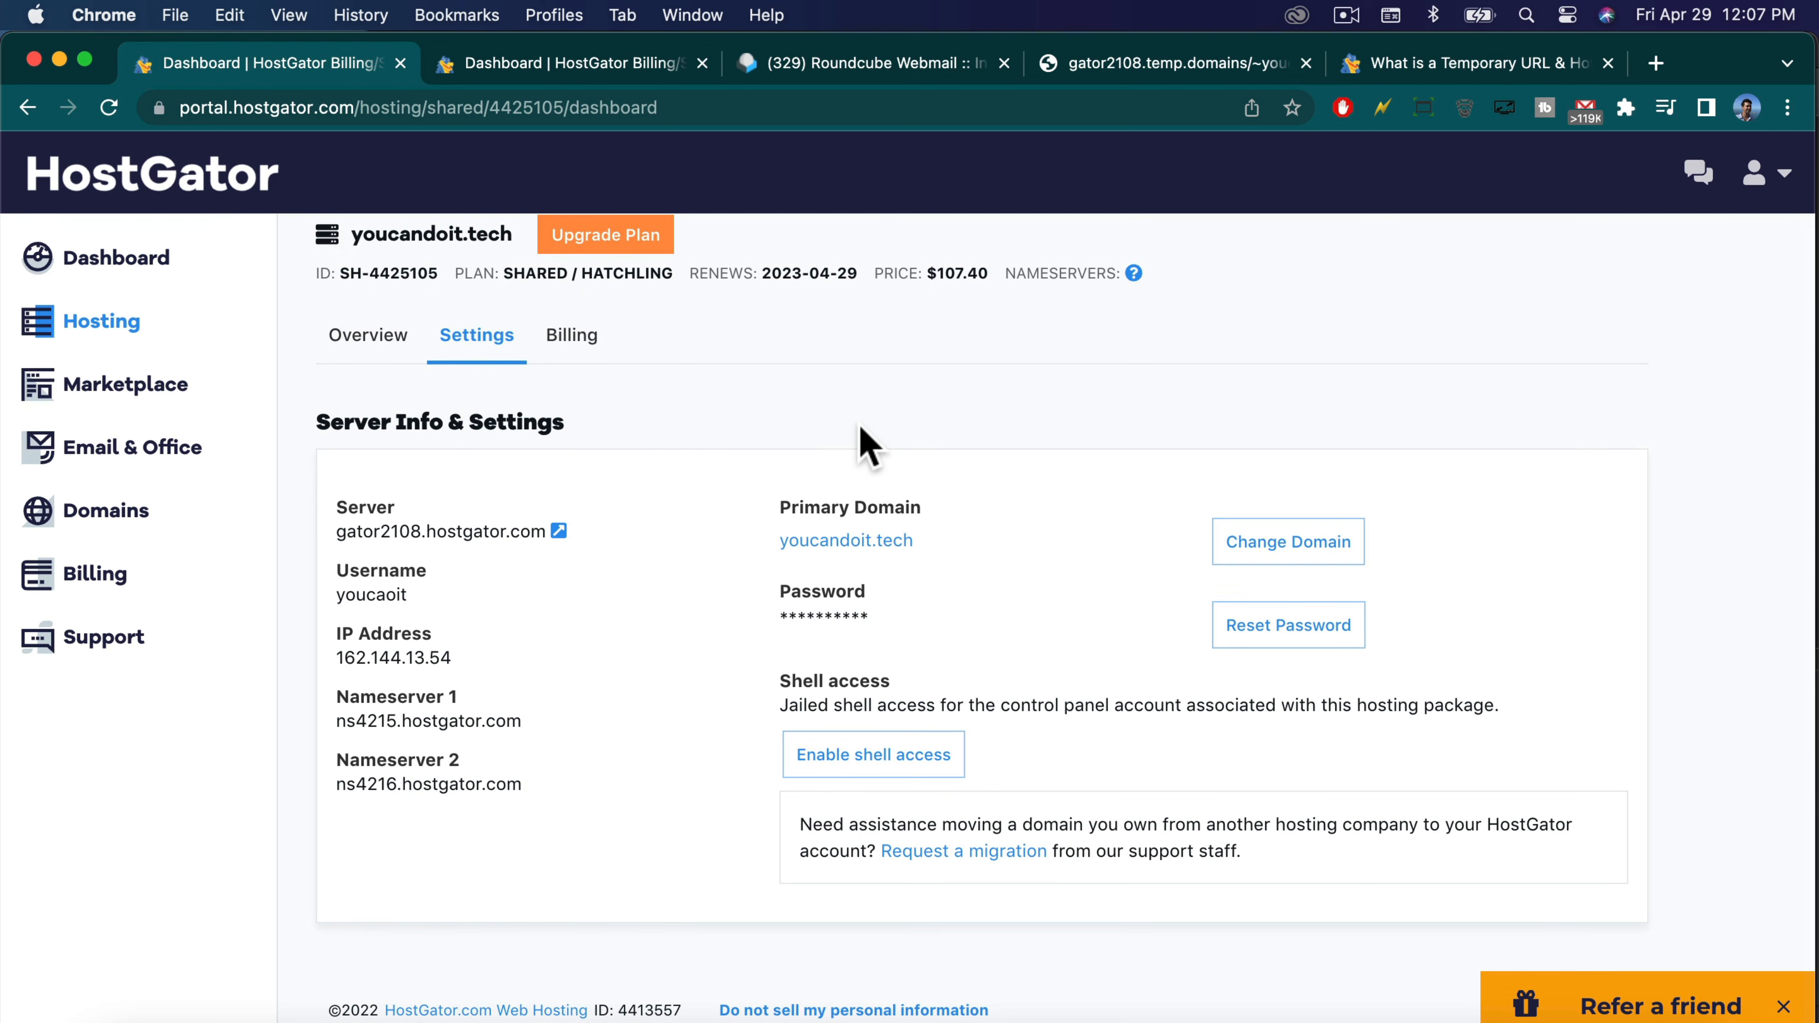
click(1287, 542)
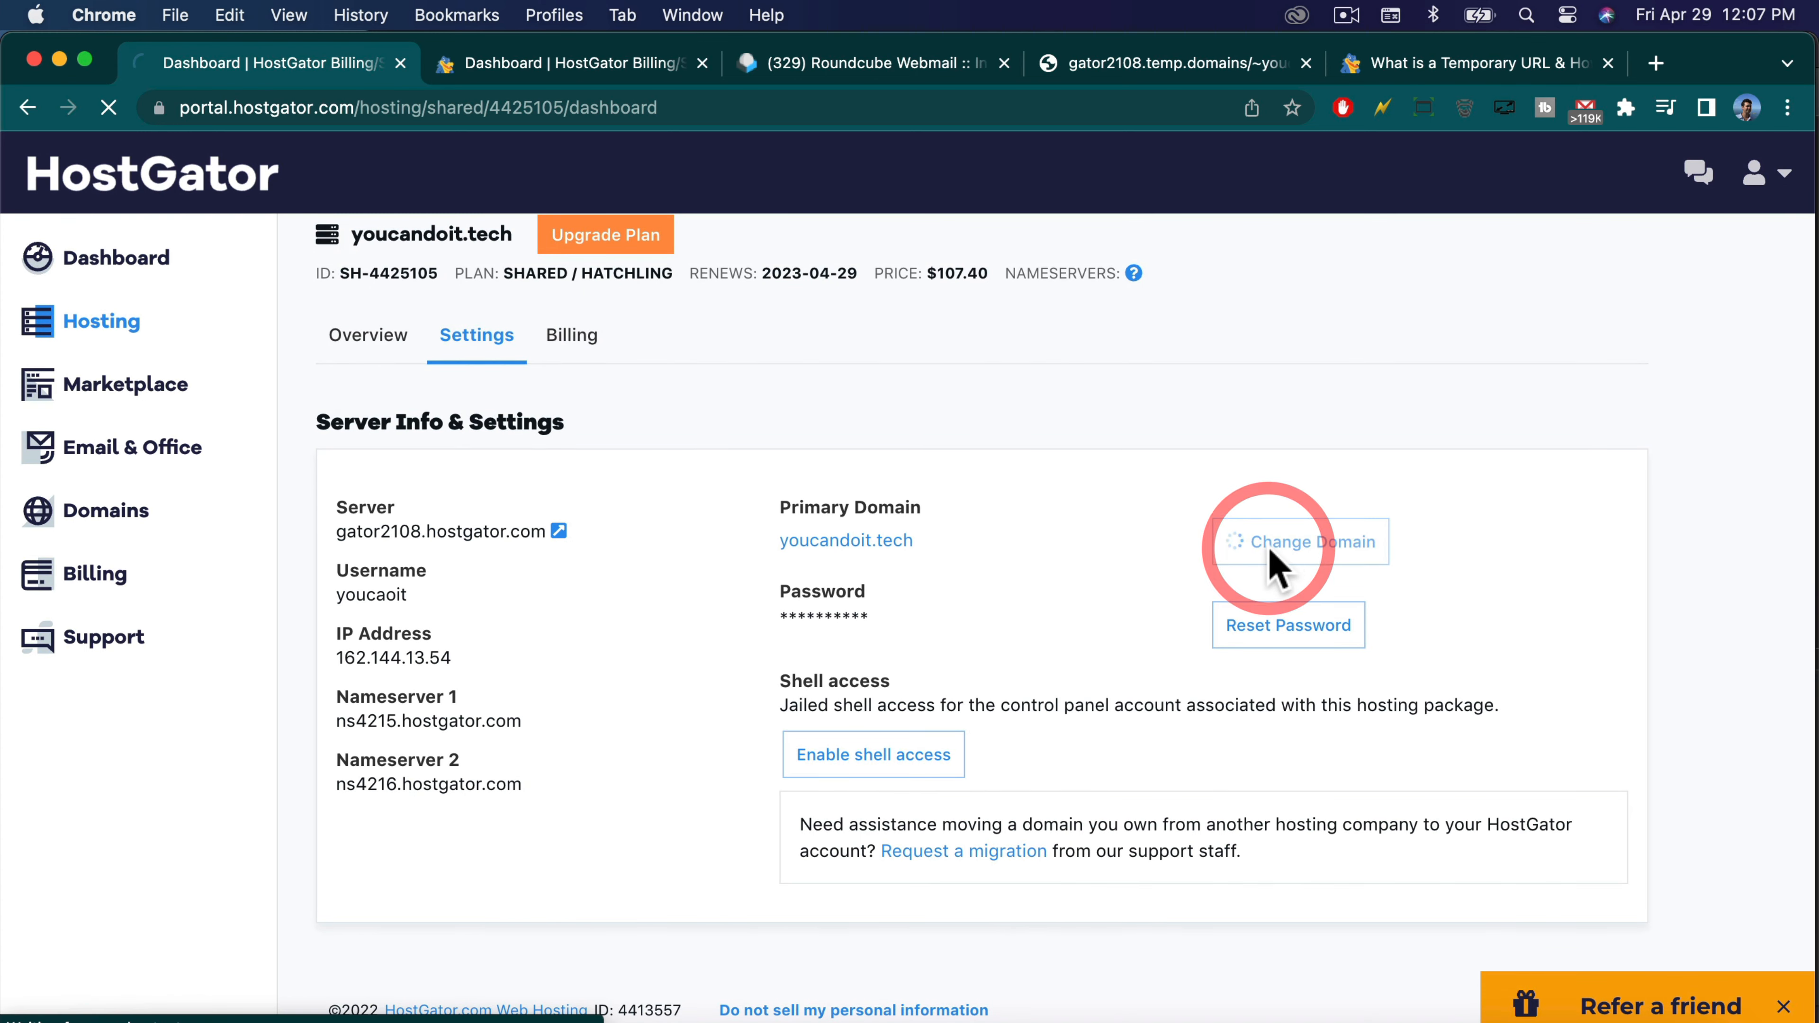
Submit youcandoit.tech as the new primary domain, which is rejected as already set, then reach its WordPress login.
click(1304, 542)
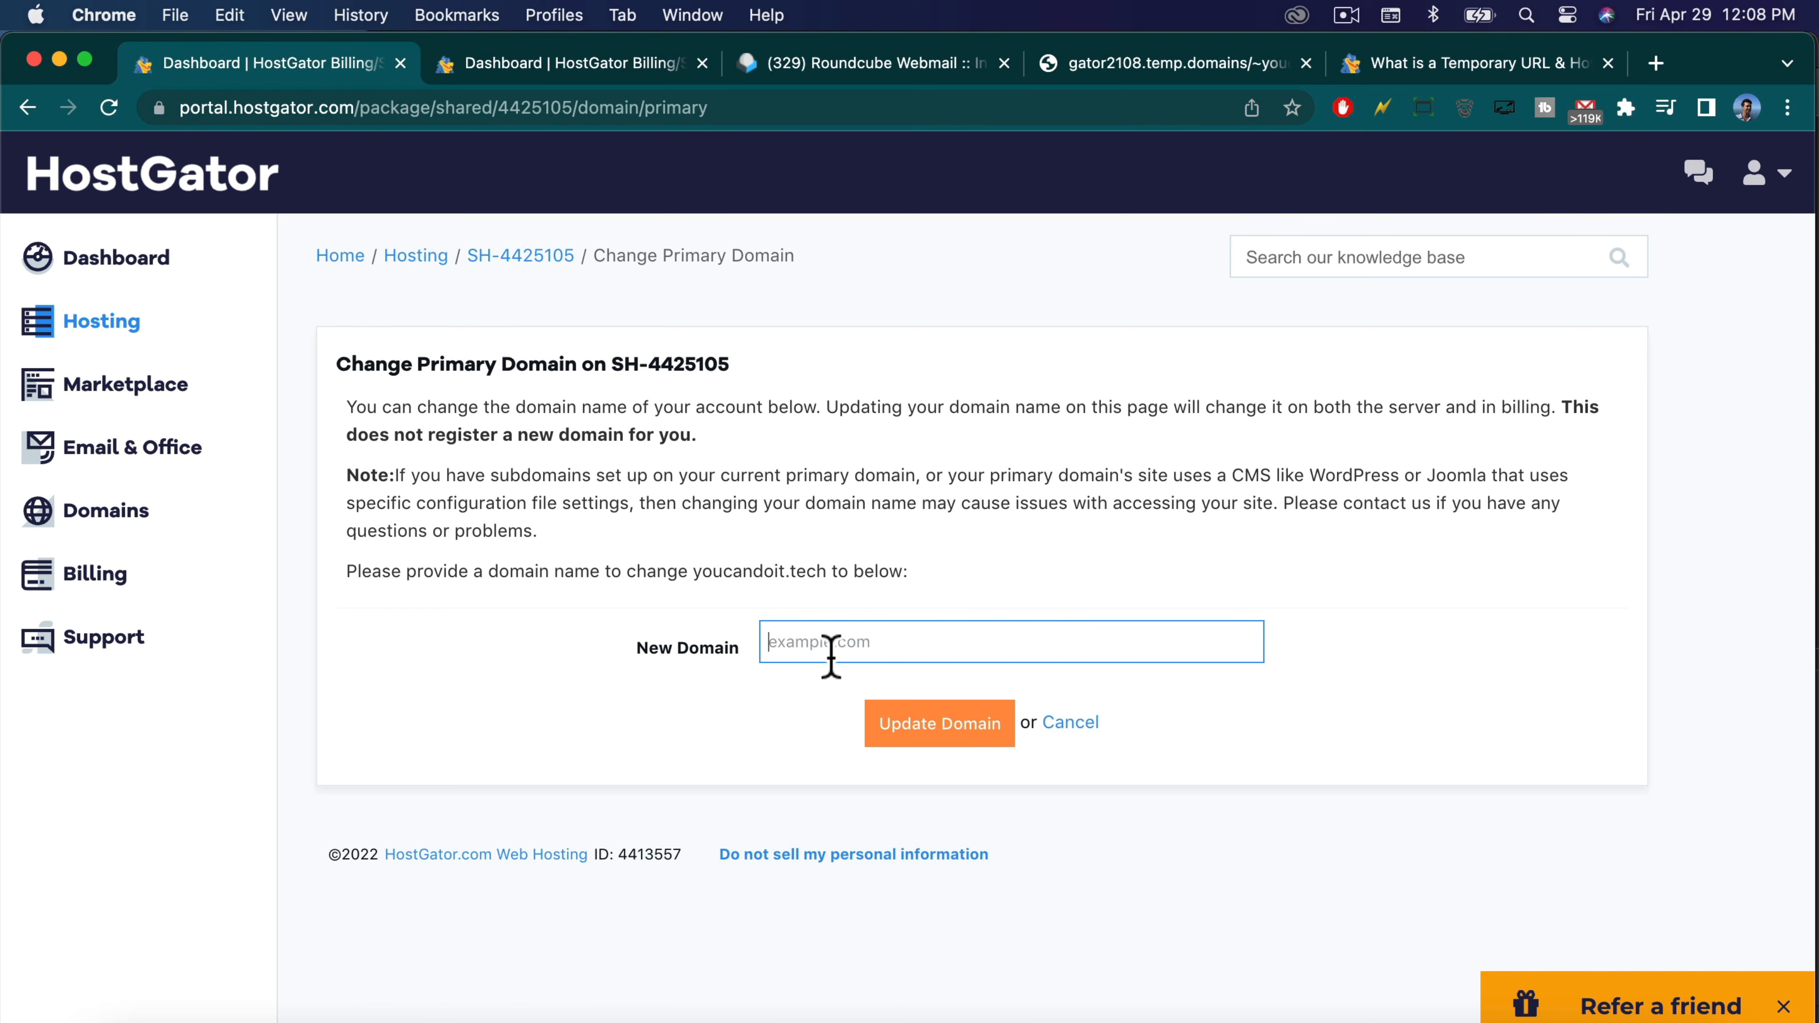
text(youcandoit)
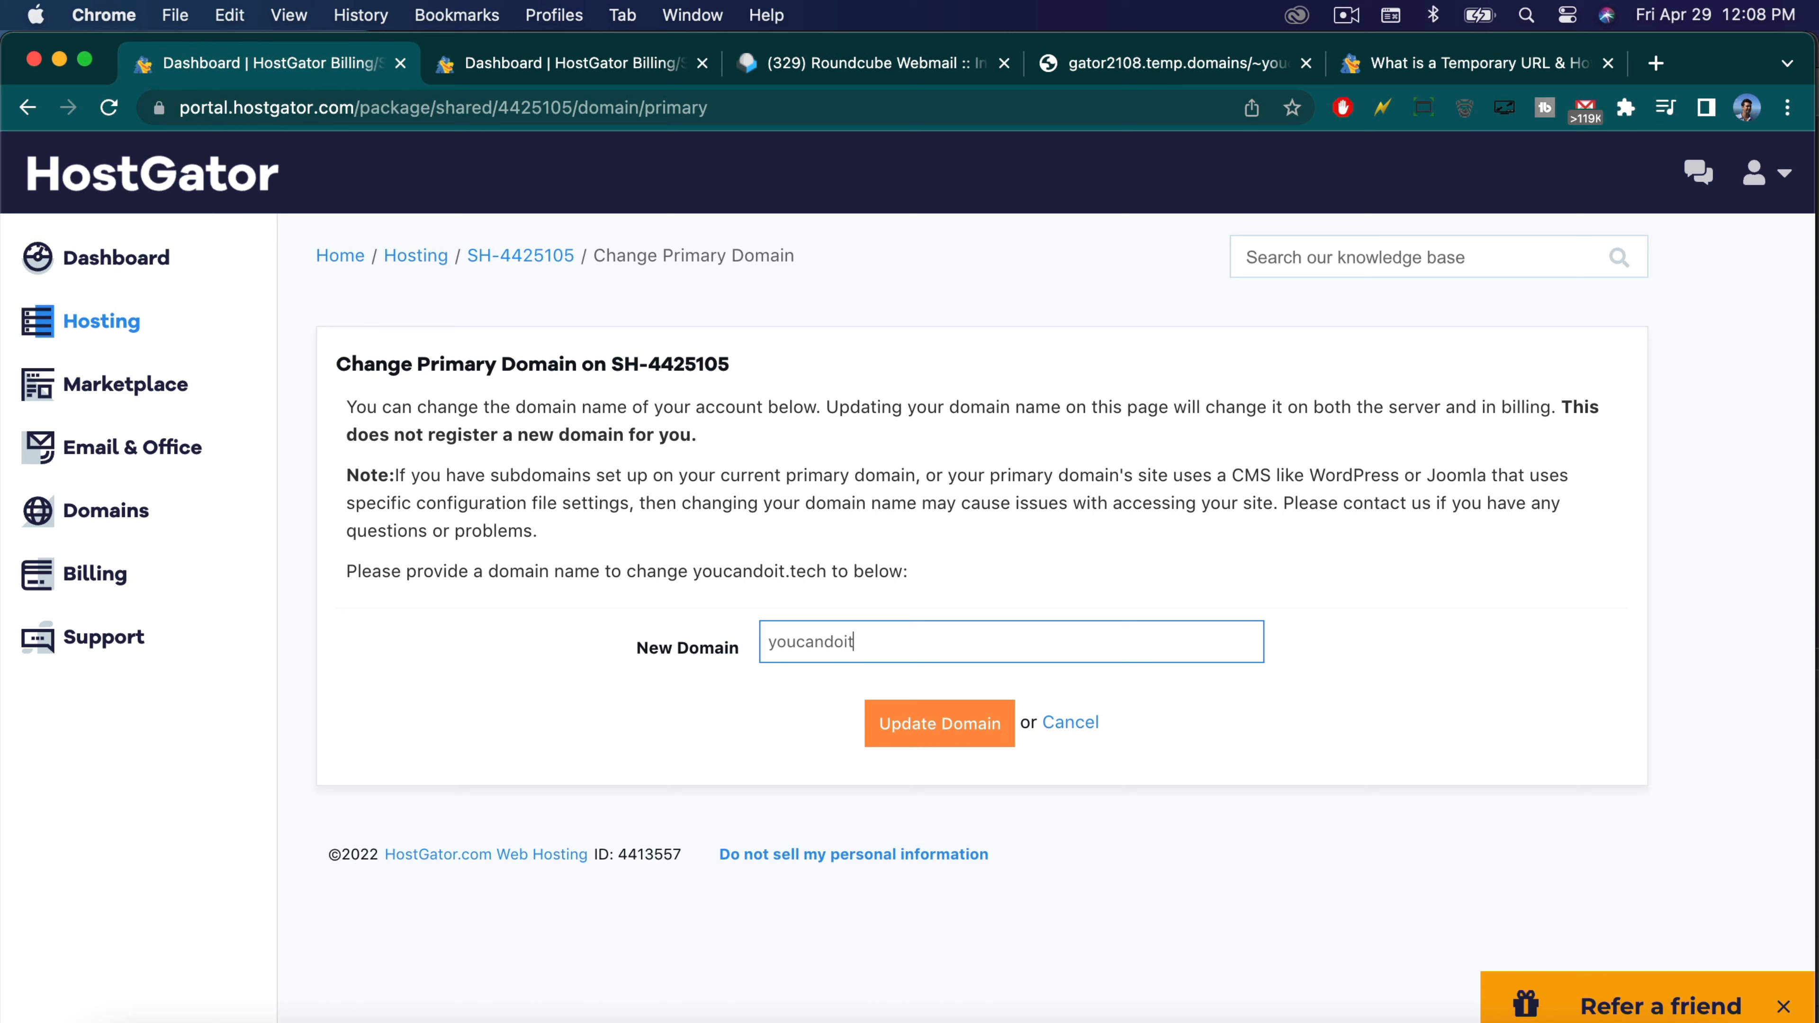
text(.tech)
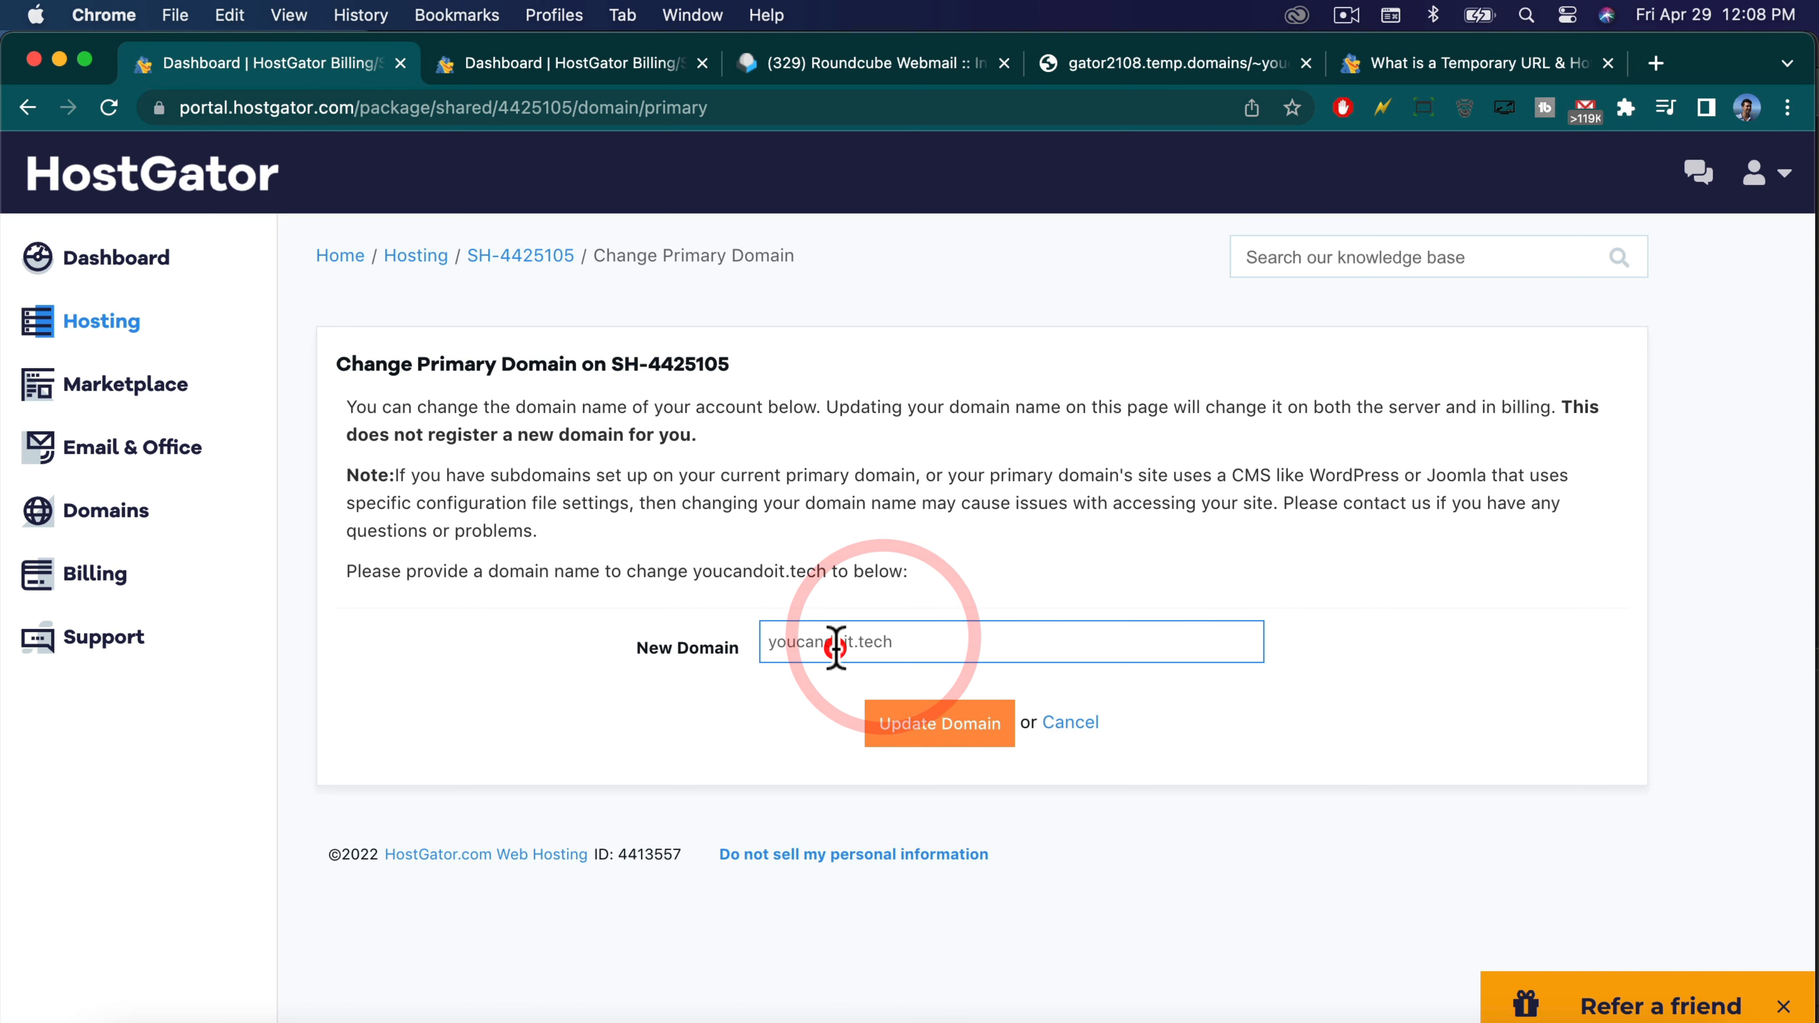
click(939, 723)
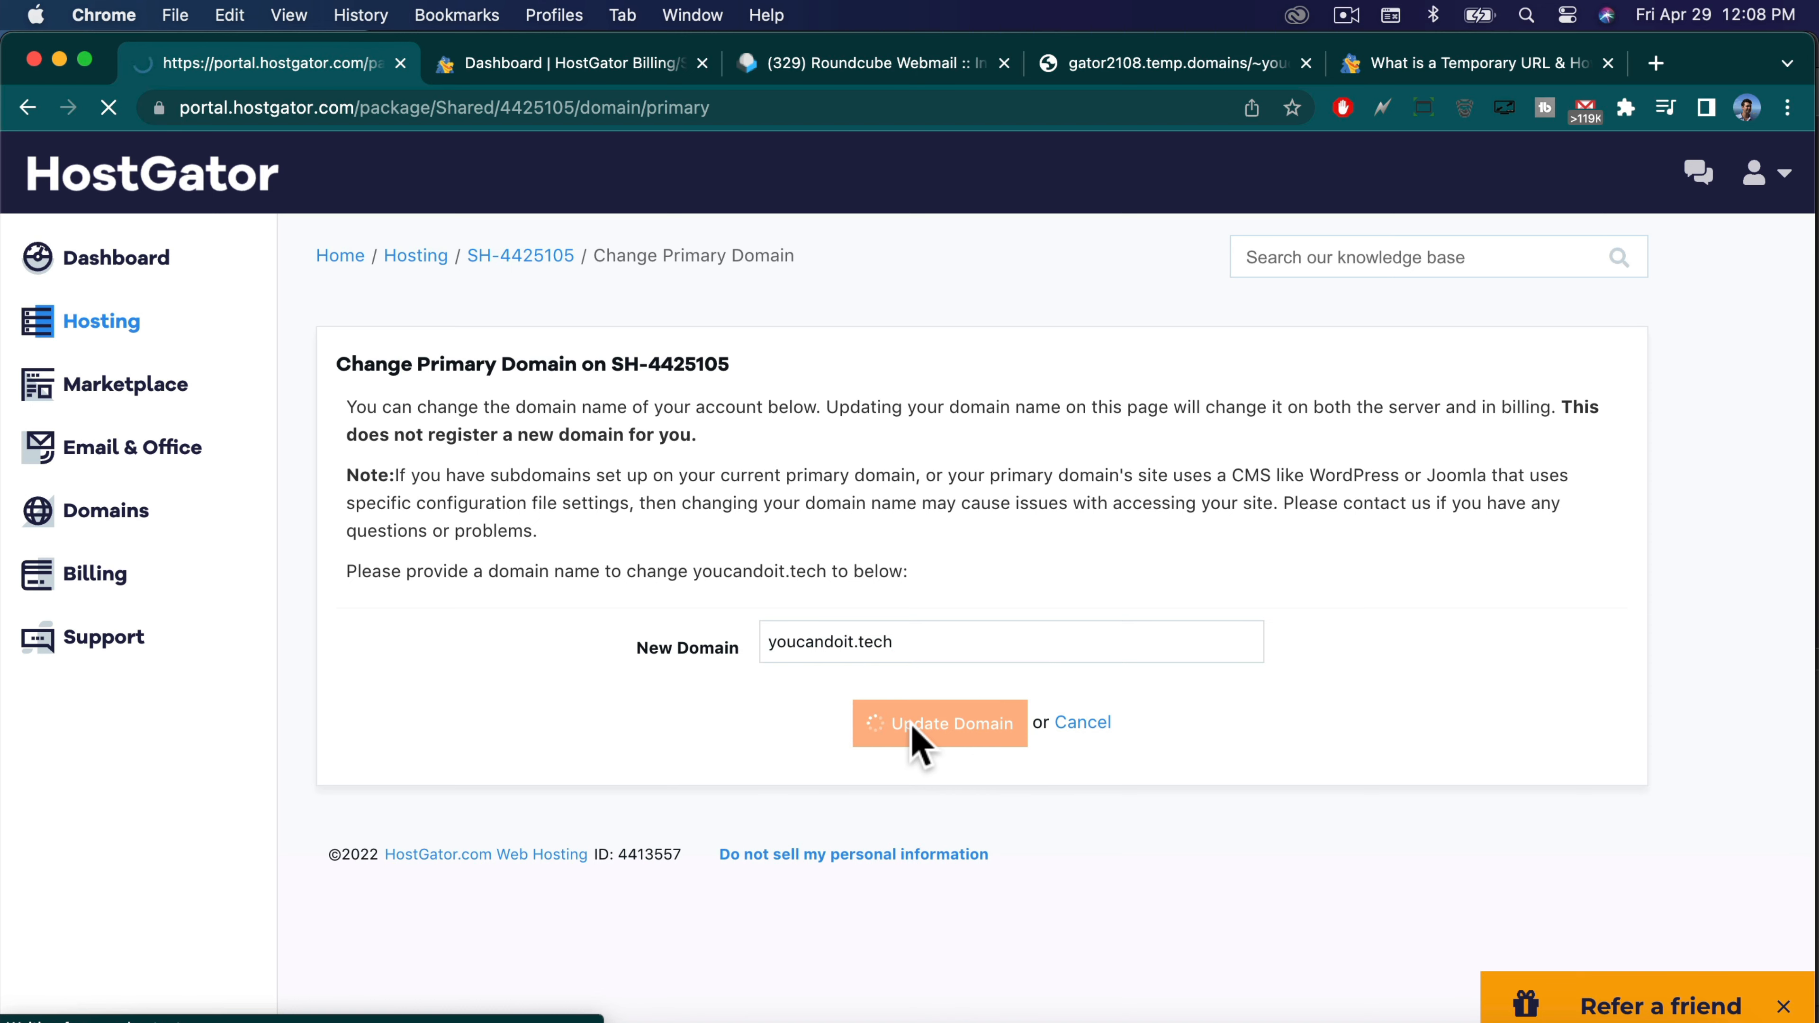
click(939, 722)
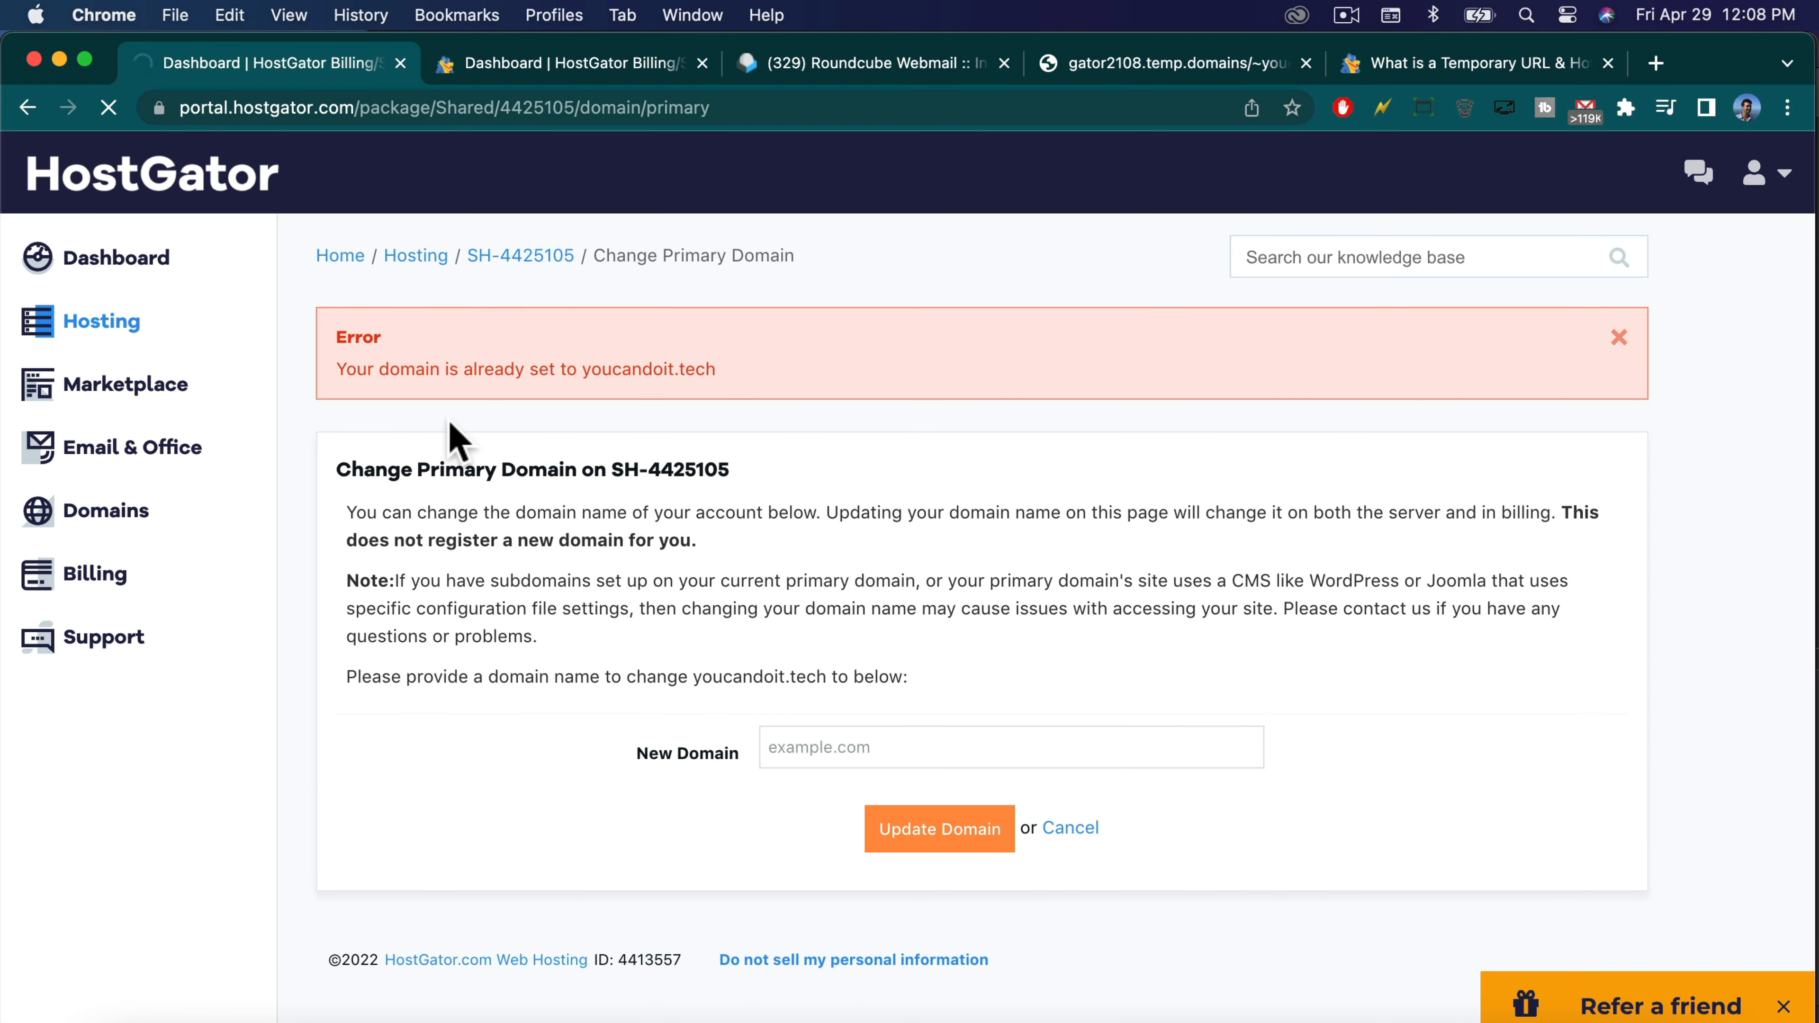
click(893, 62)
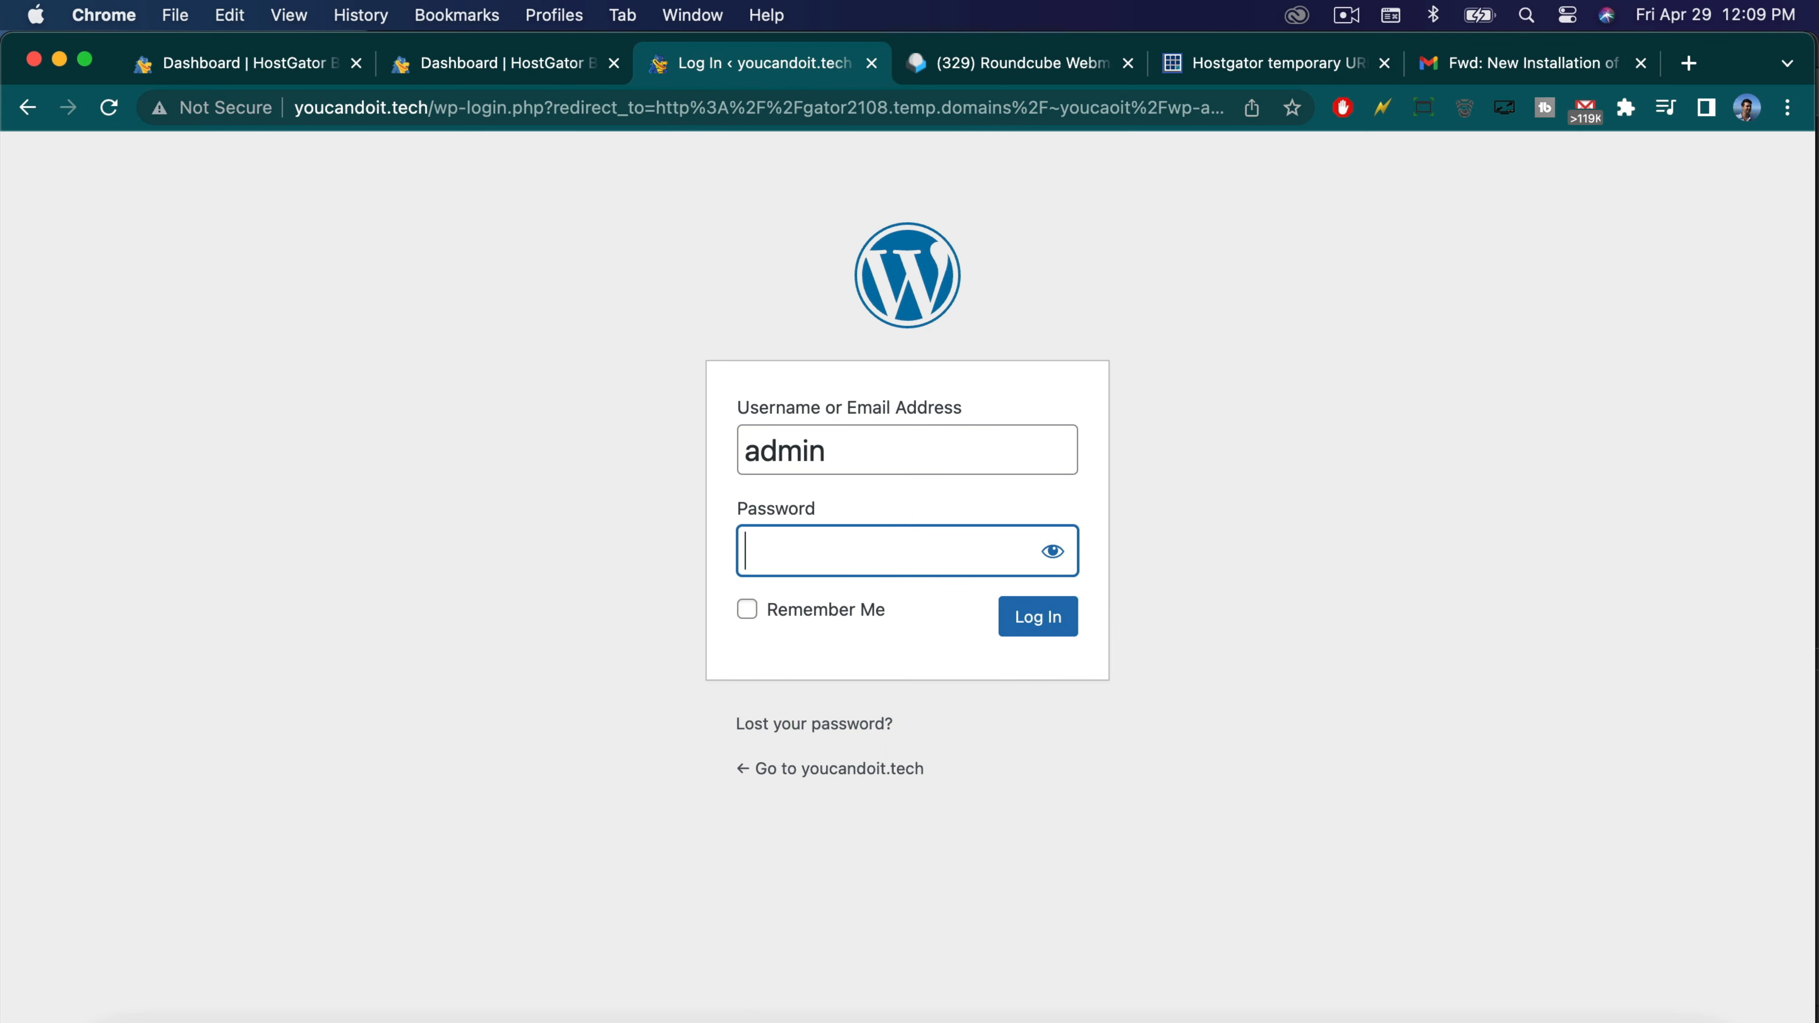
click(1036, 616)
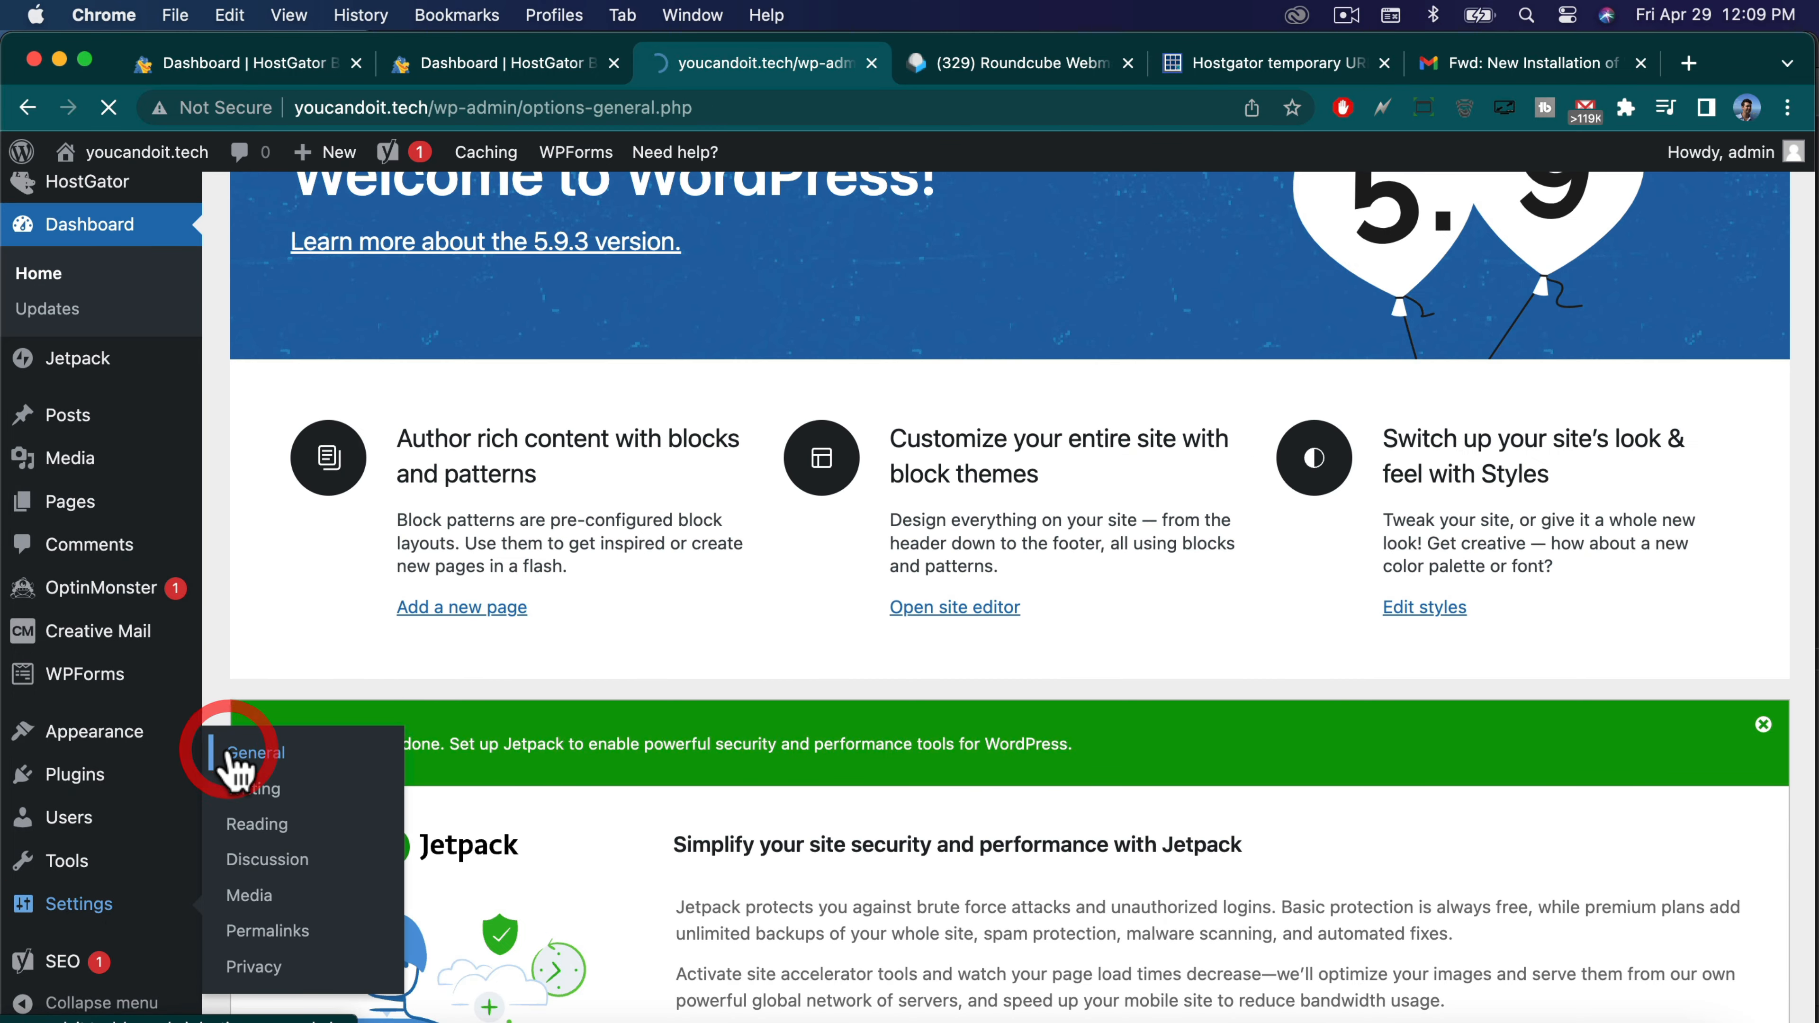
click(253, 751)
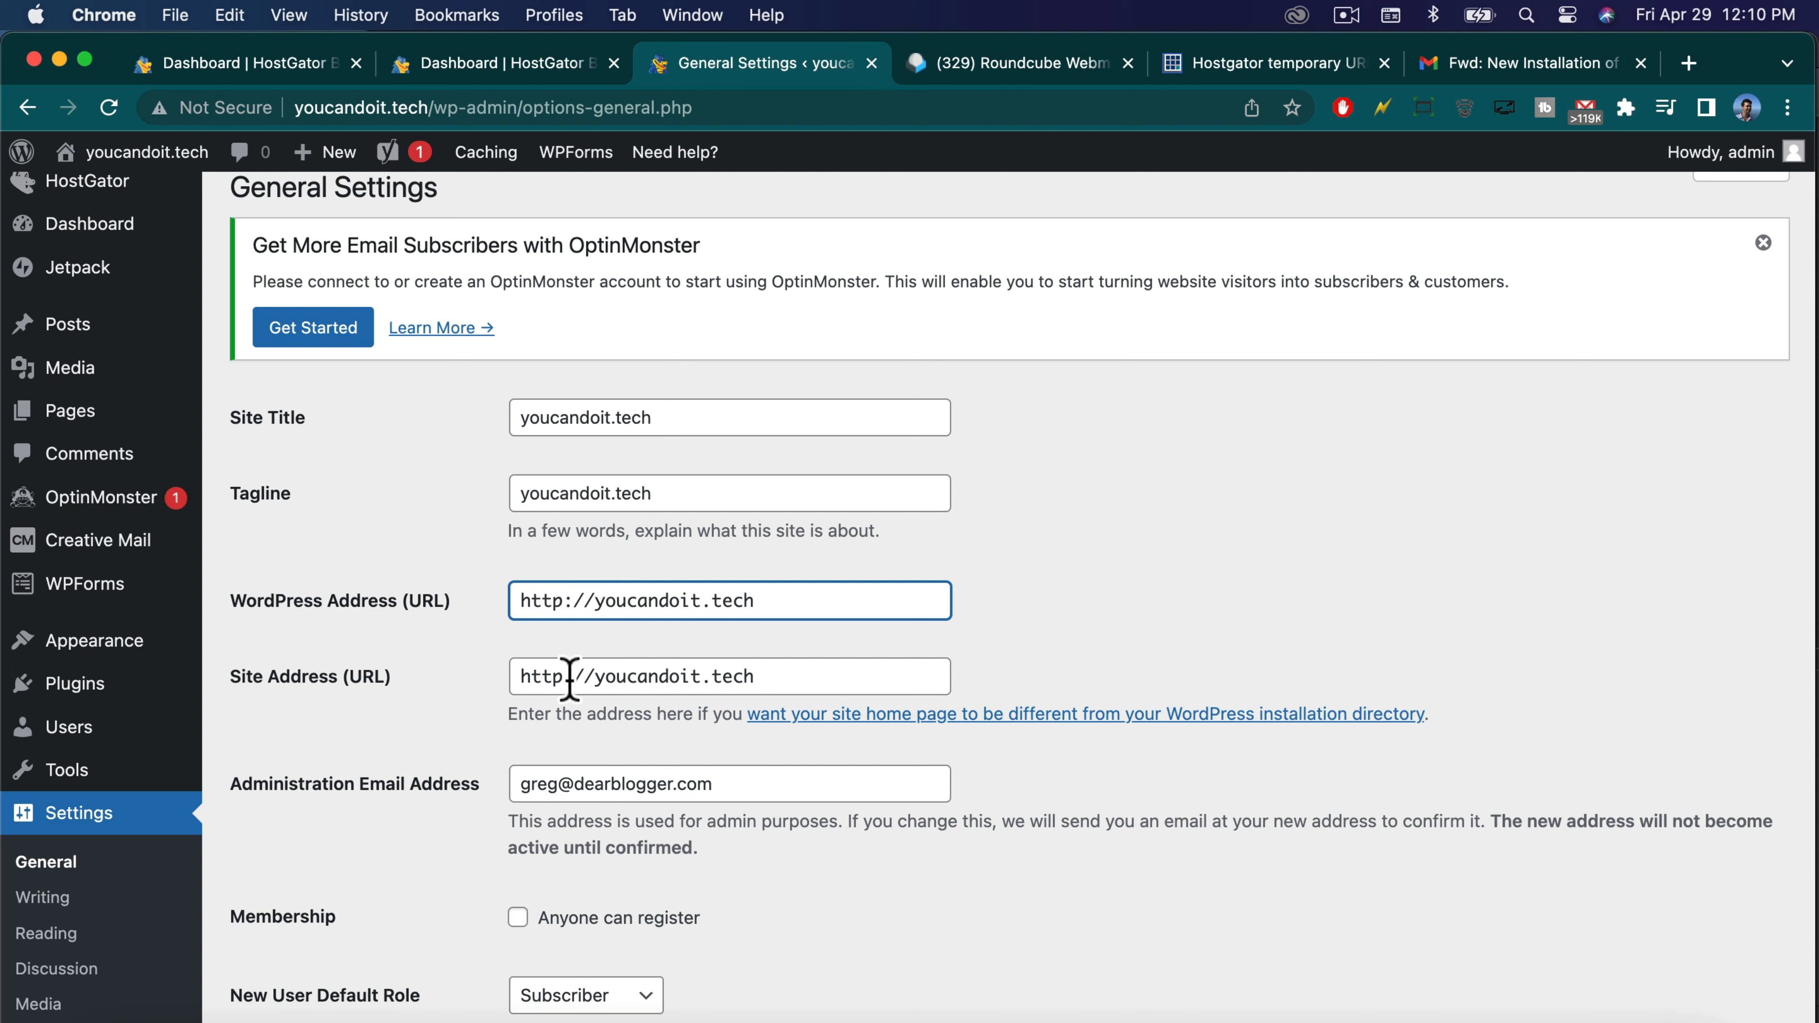
mouse_move(363, 655)
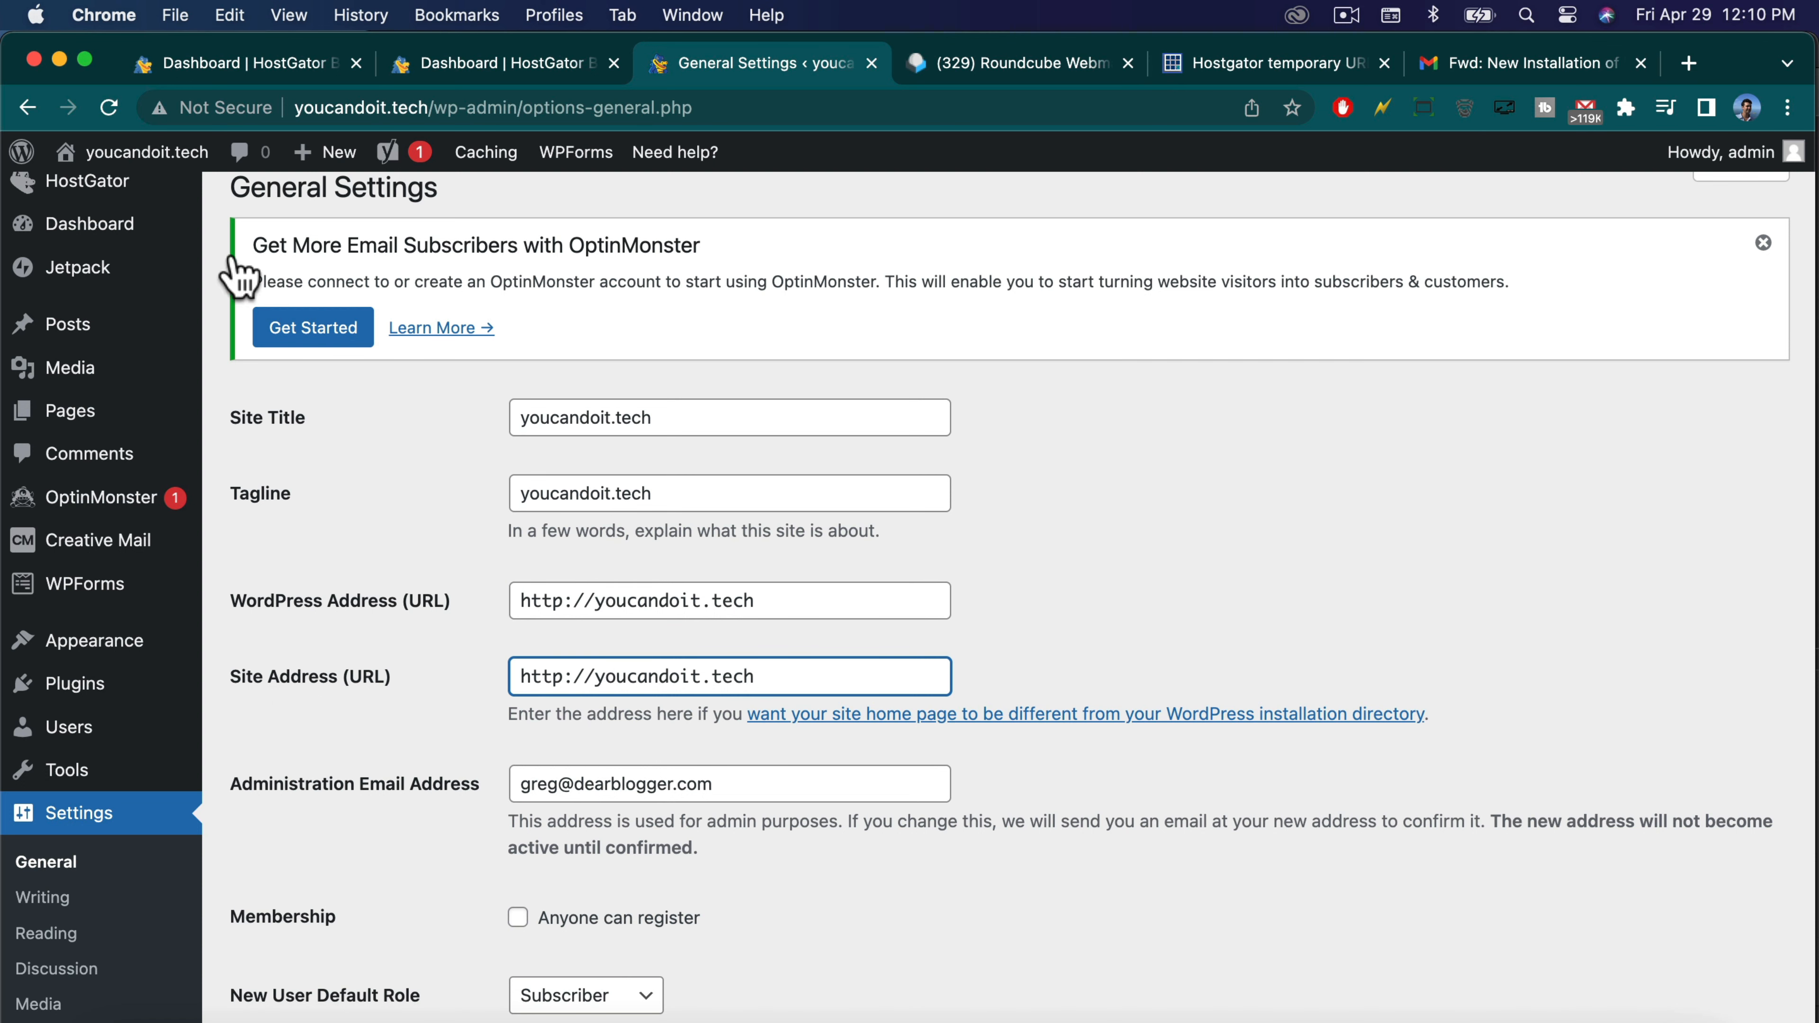
Load the live site at youcandoit.tech, reconfirm the package's primary domain, and check the site's address bar.
click(145, 151)
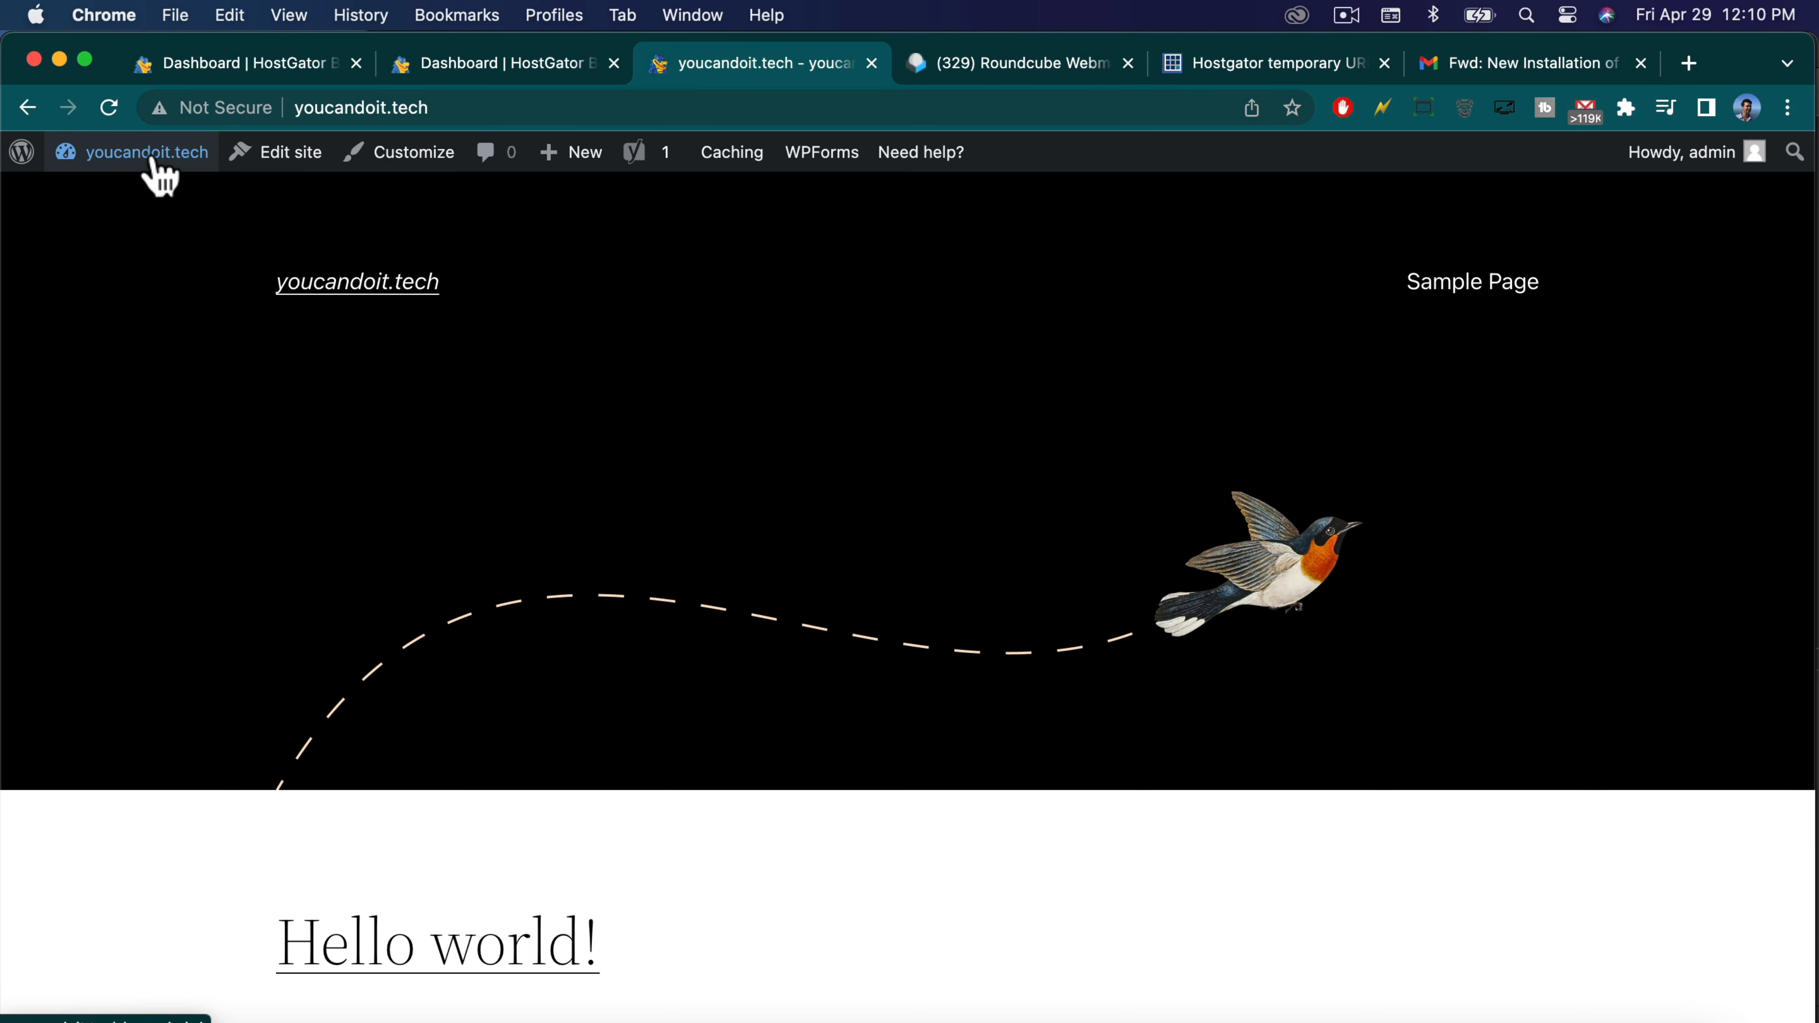
mouse_move(483, 99)
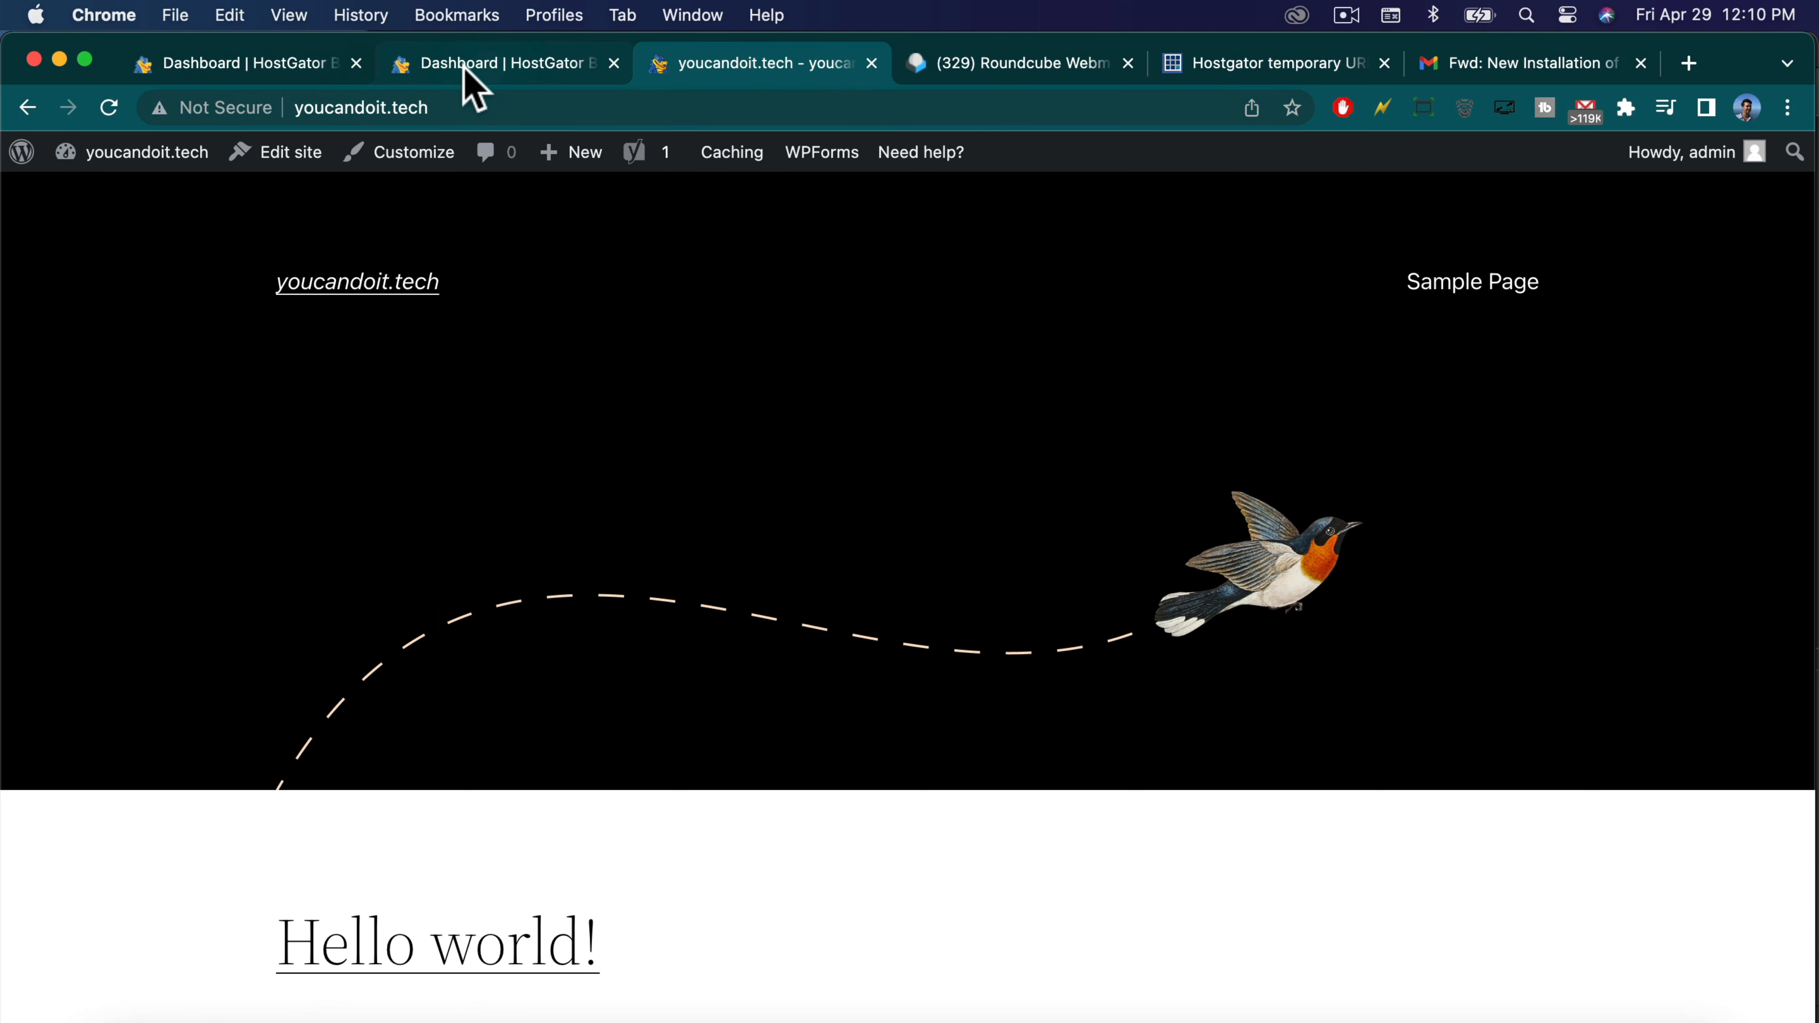
click(244, 63)
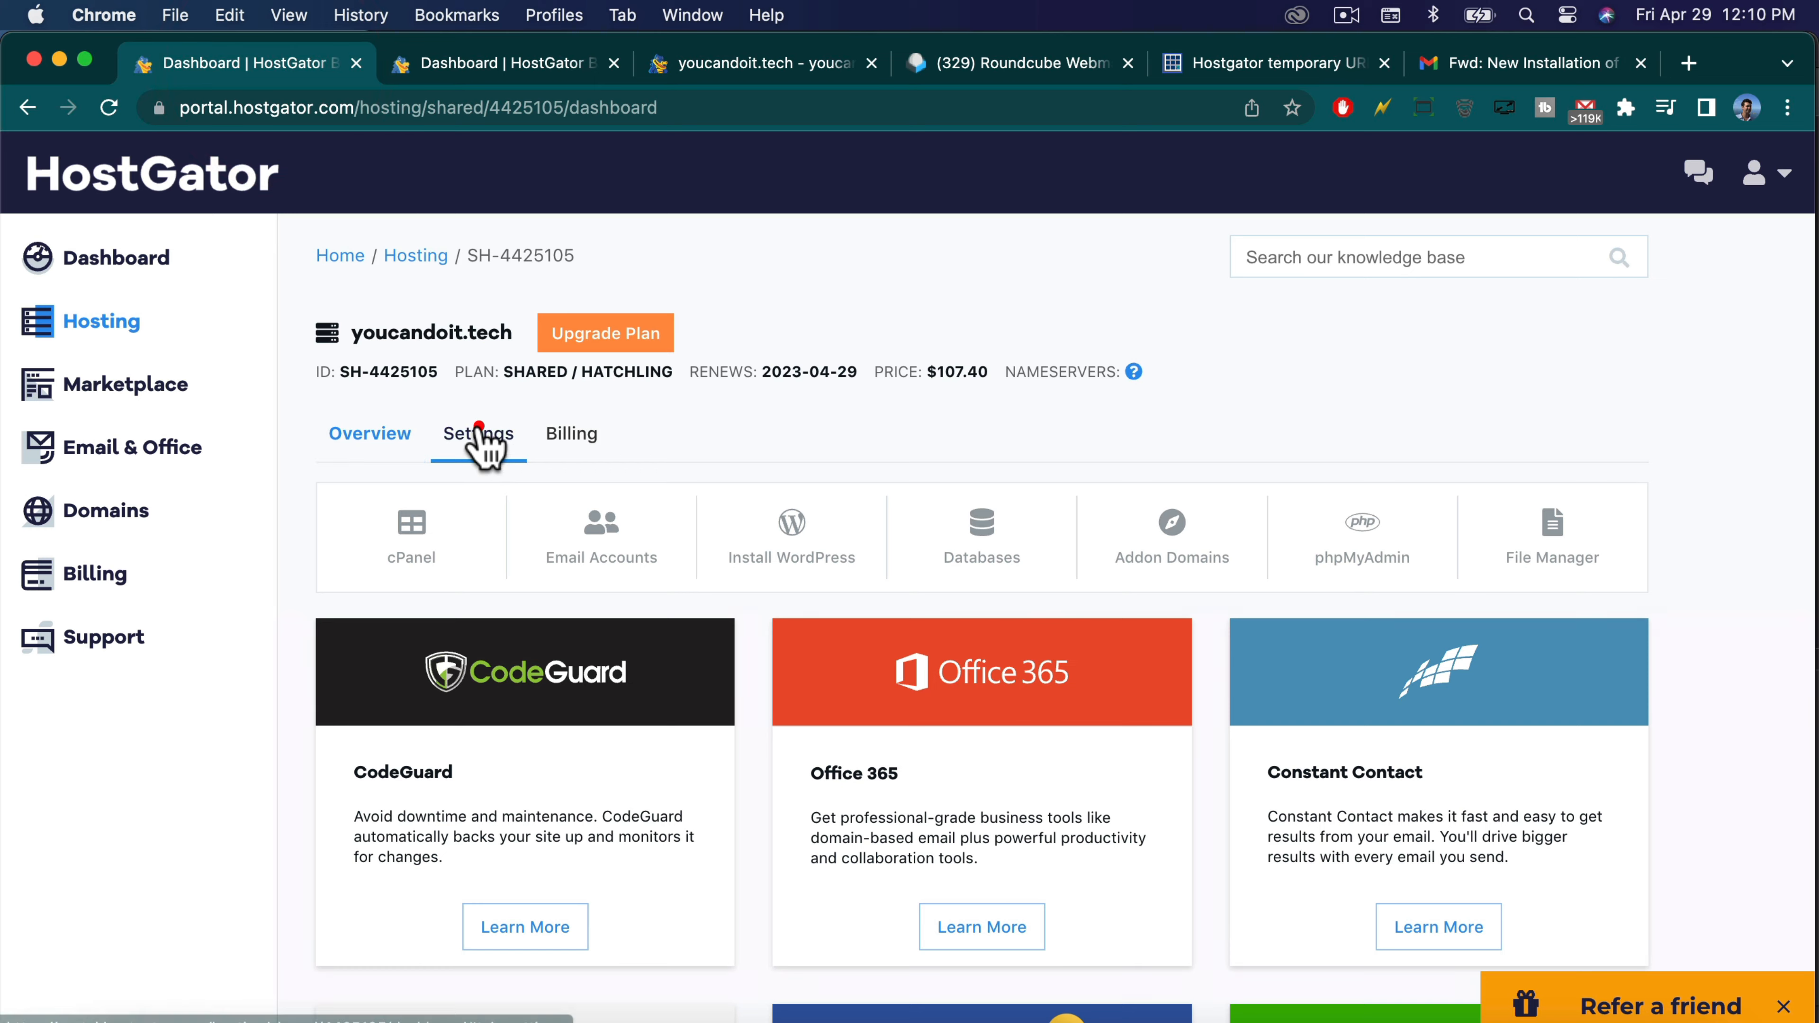
click(476, 432)
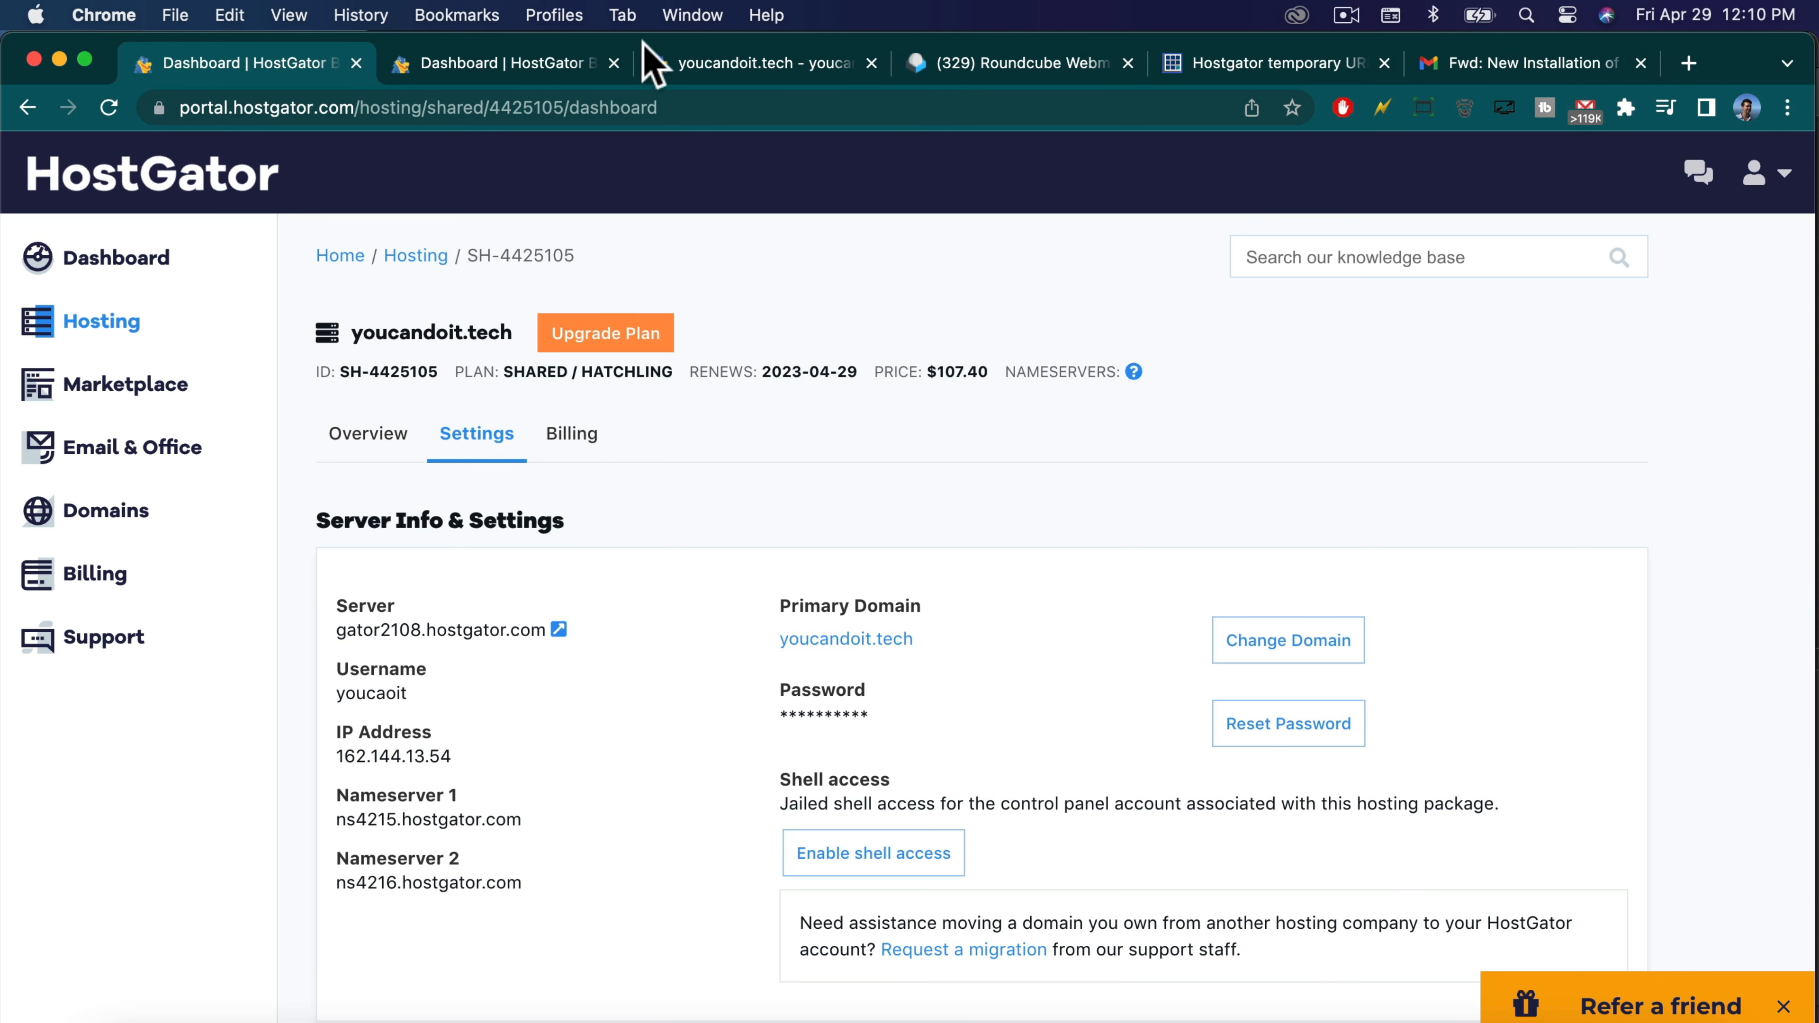
click(760, 63)
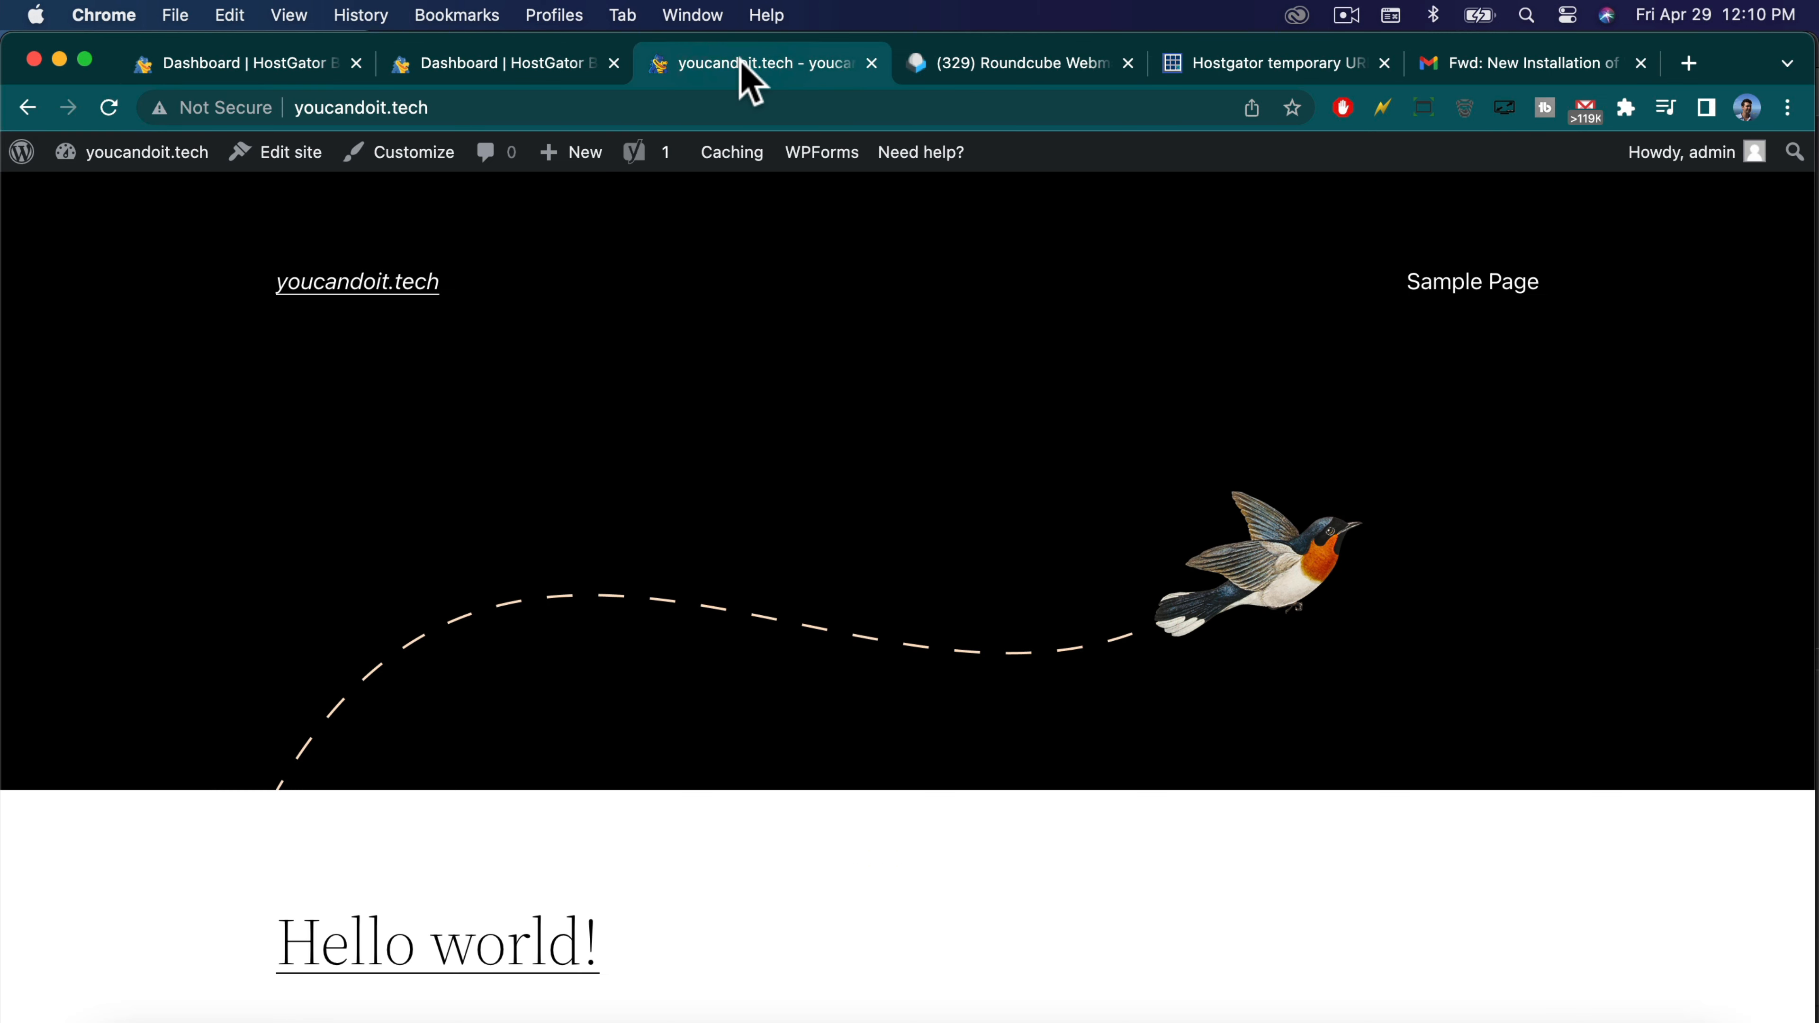
click(360, 108)
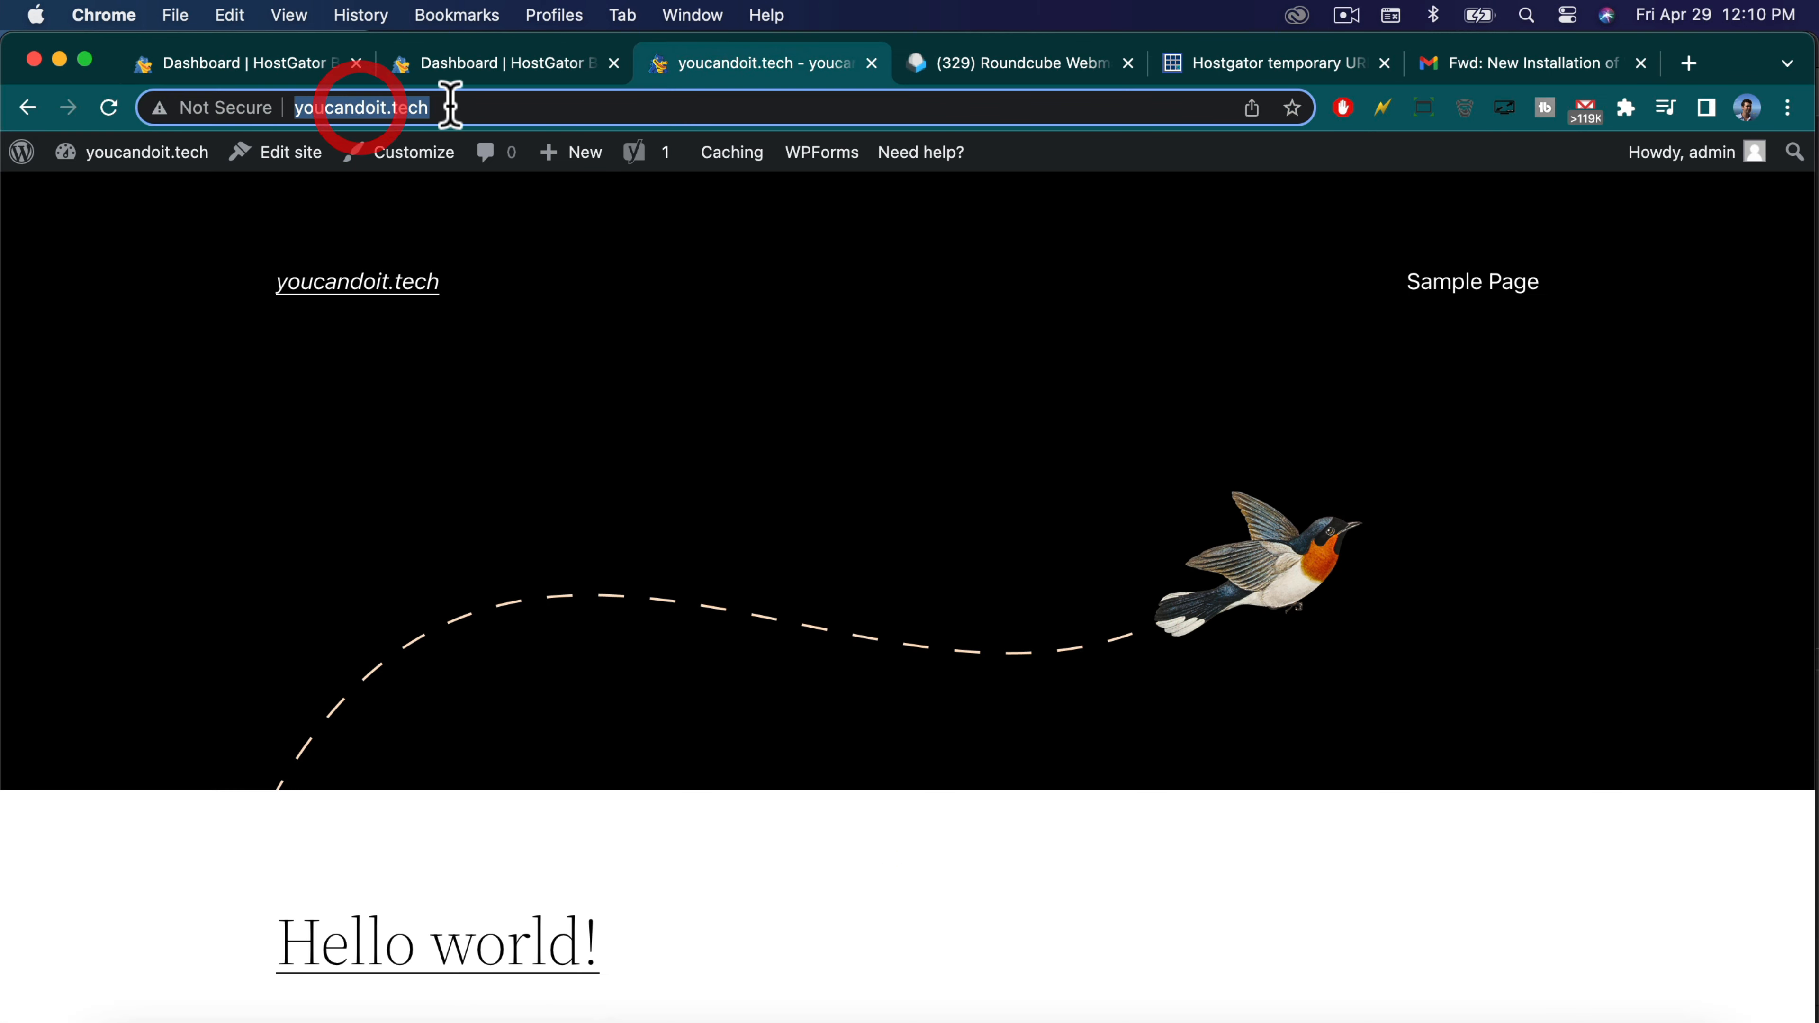